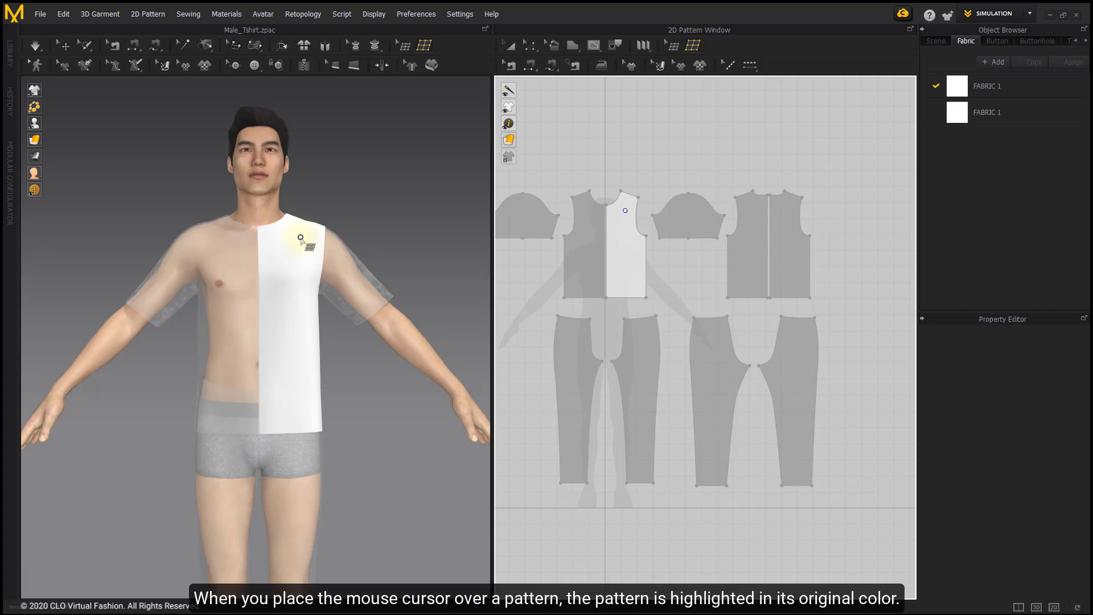
mouse_move(575, 229)
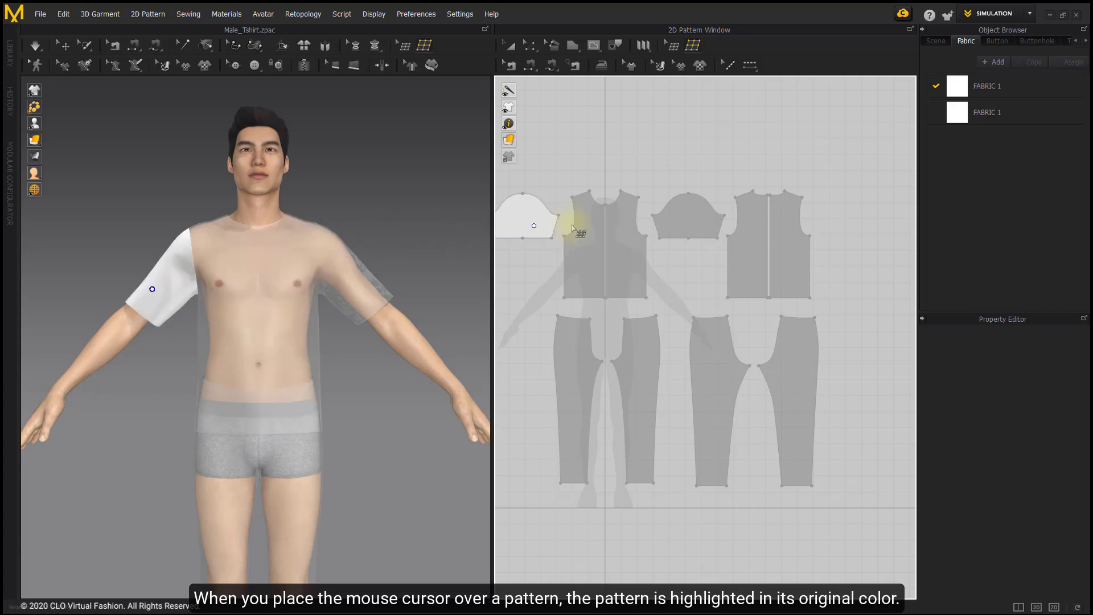
mouse_move(610, 207)
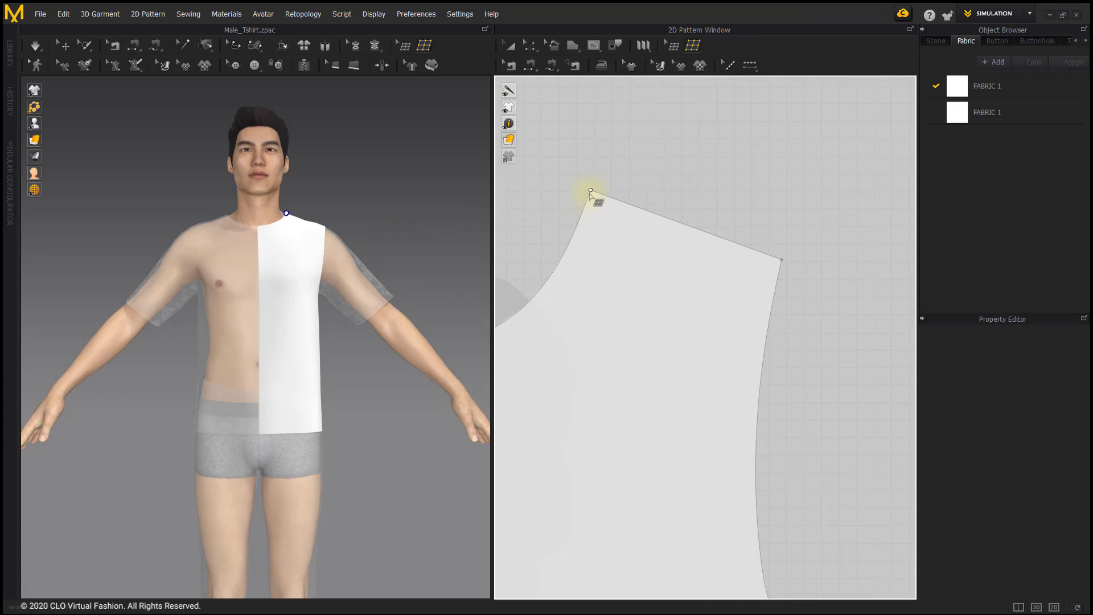
Step: Start the quad topology at the shoulder-neckline corner and extend a line down the front
click(591, 191)
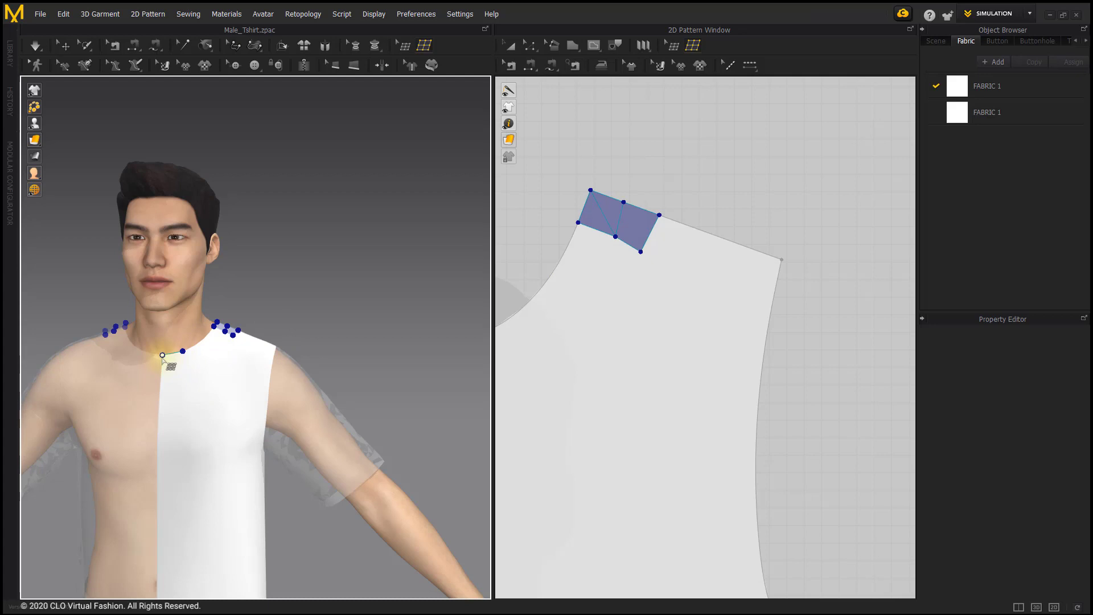
click(162, 355)
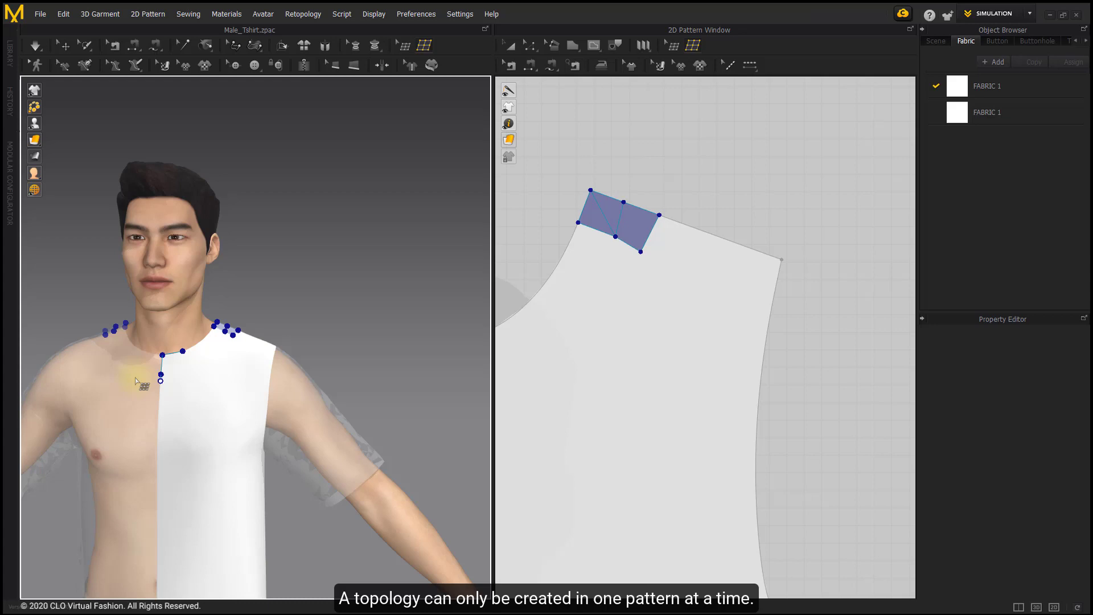
mouse_move(182, 377)
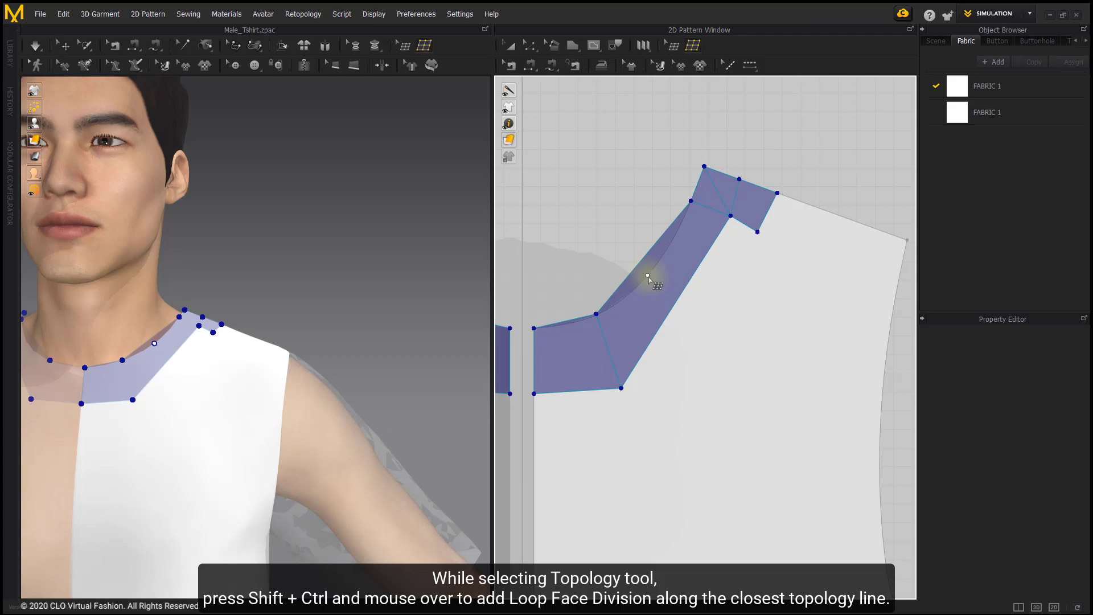
mouse_move(666, 334)
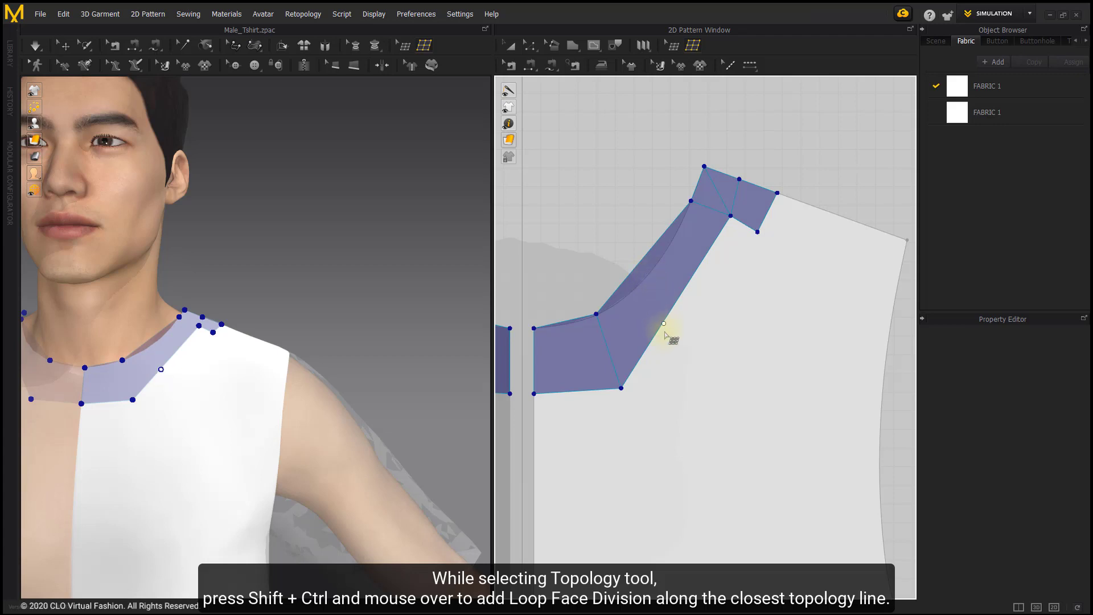
mouse_move(656, 309)
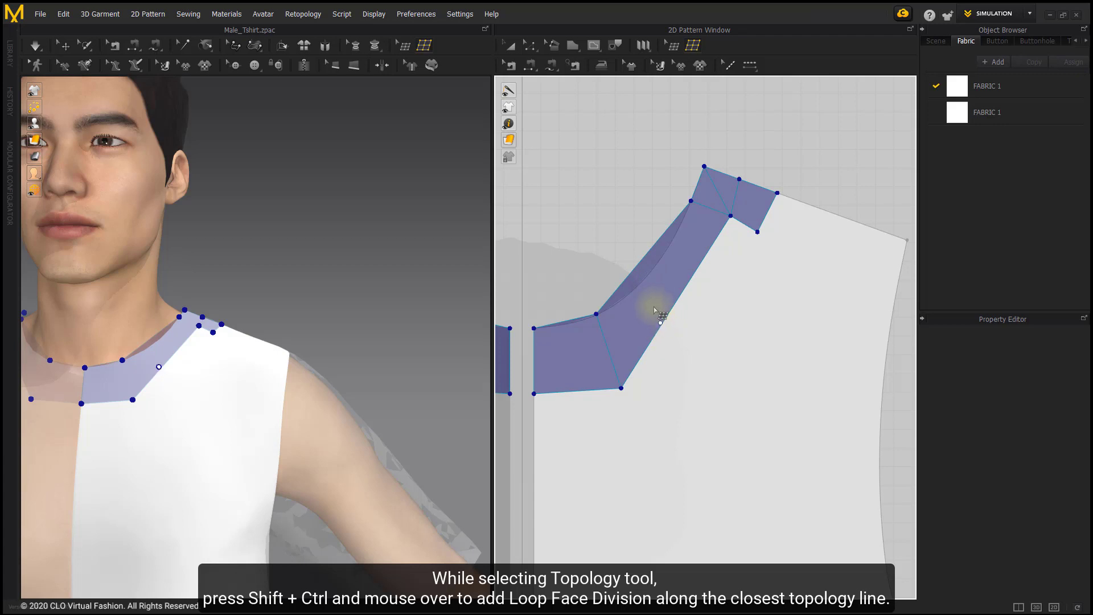
mouse_move(648, 282)
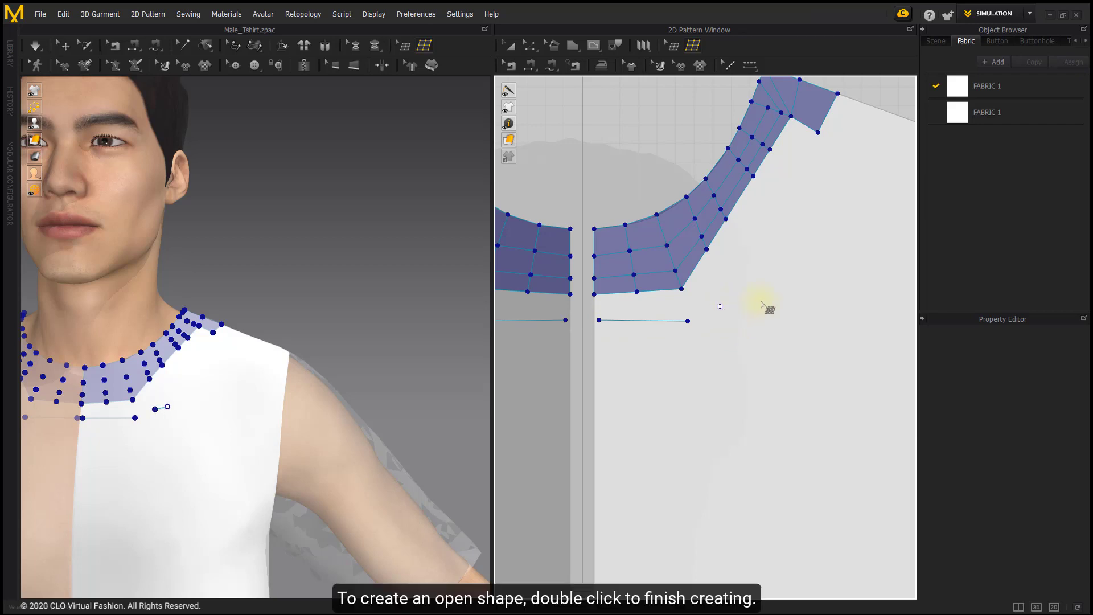
Step: Place points for an open topology line below the neckline band, then undo the unwanted extra line shape
click(753, 345)
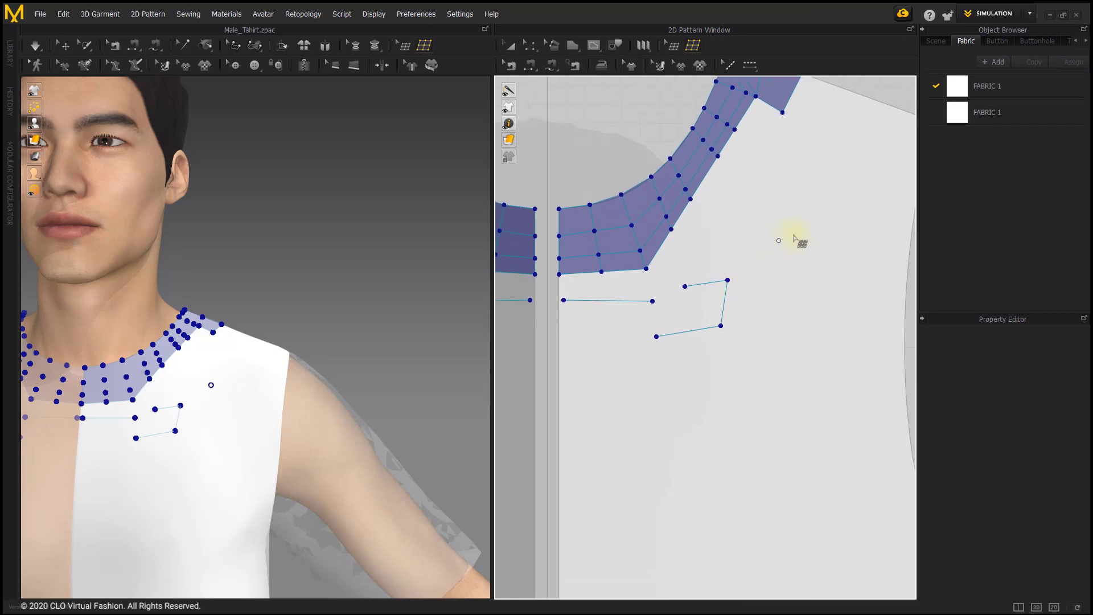
click(817, 225)
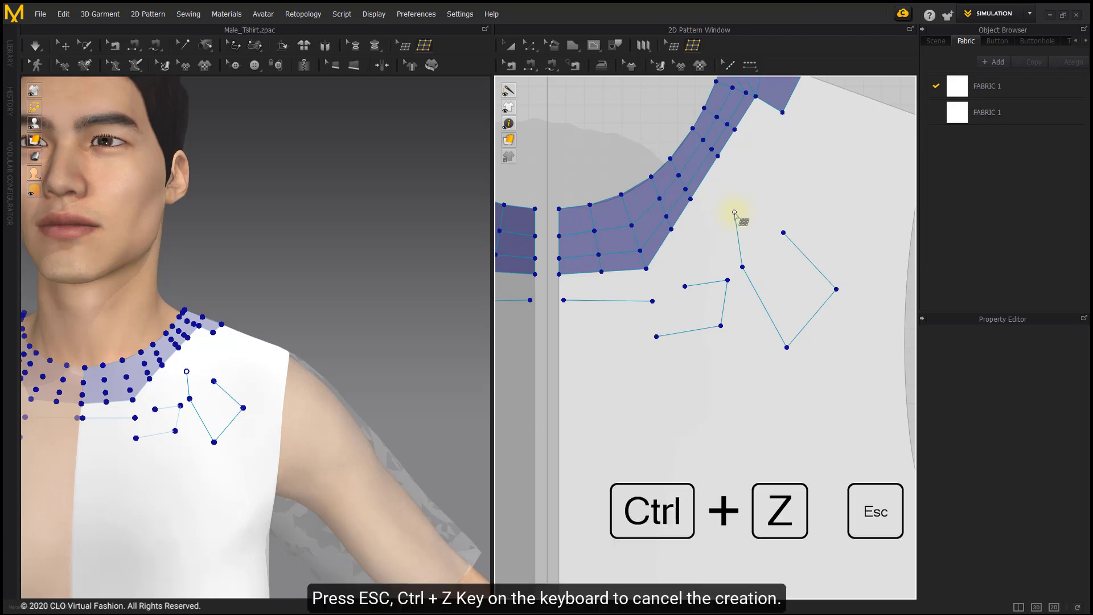
key(ctrl+z)
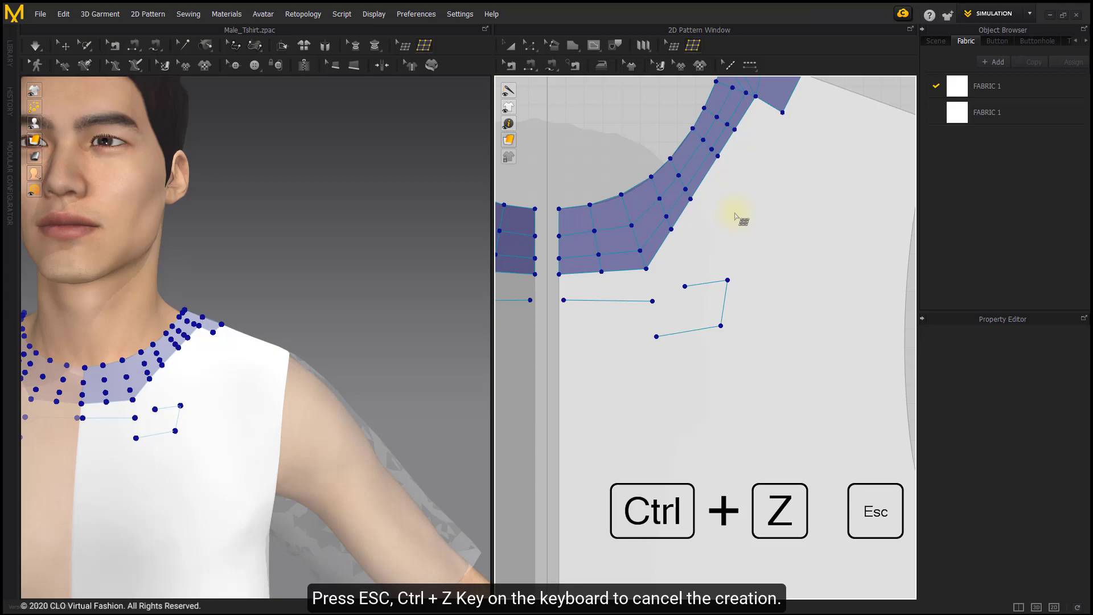
key(ctrl+z)
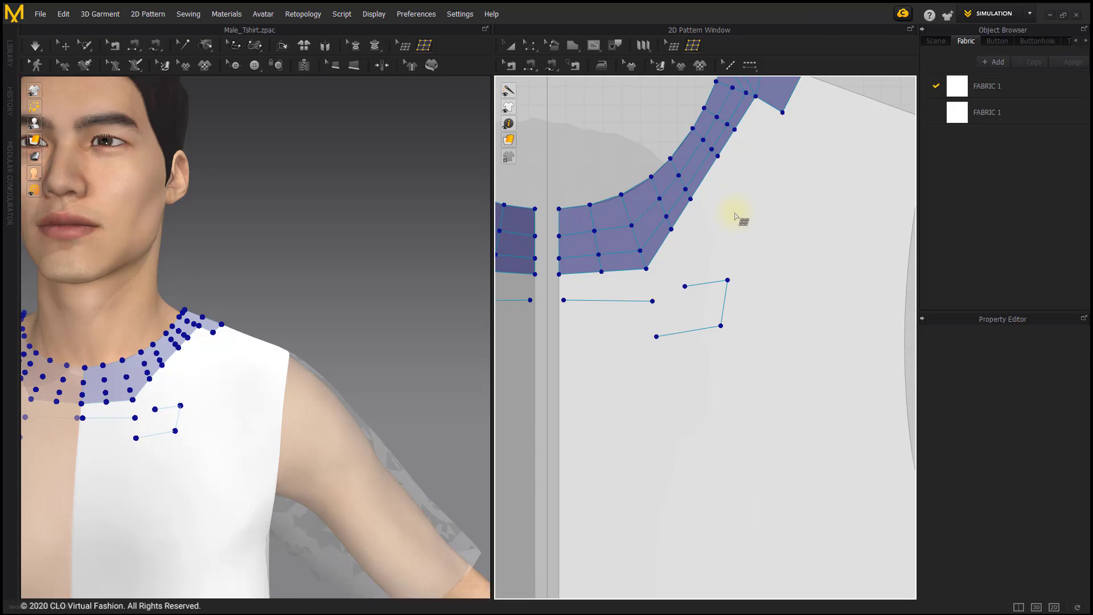
click(682, 45)
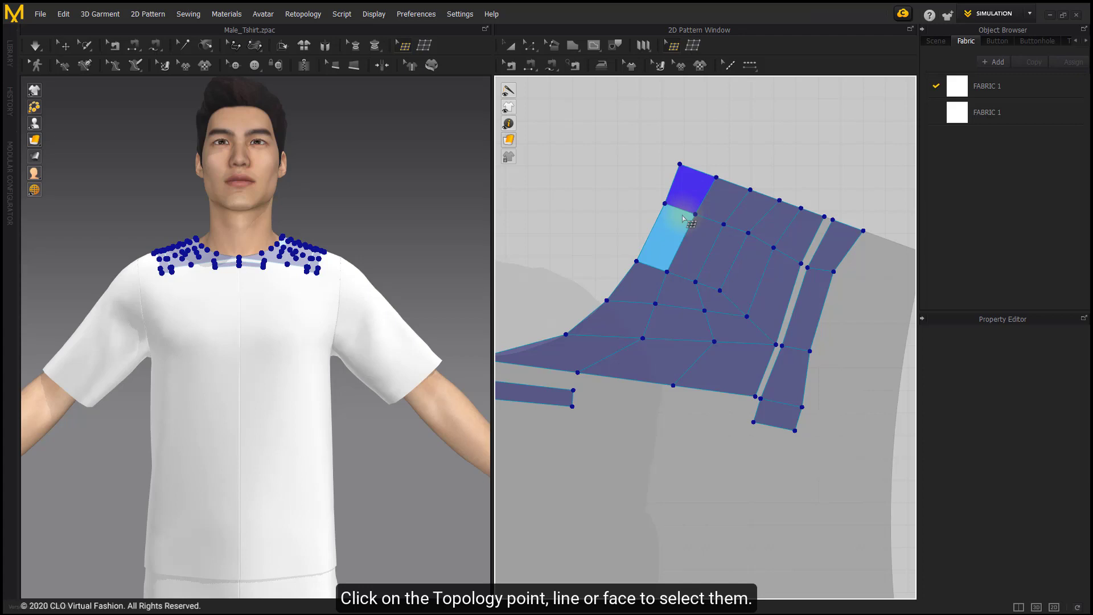
click(683, 209)
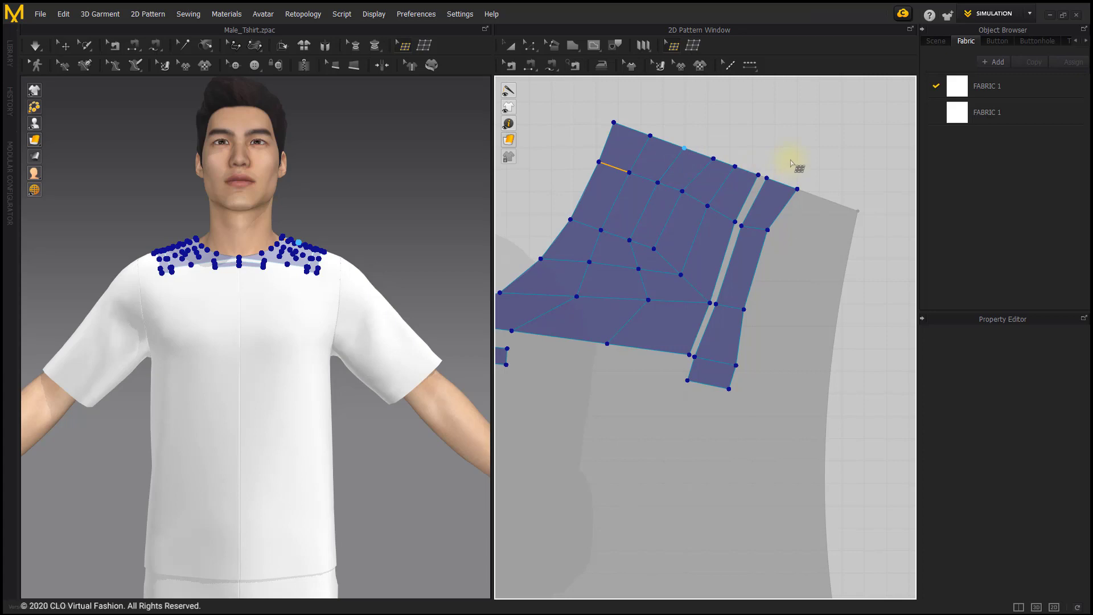
key(shift)
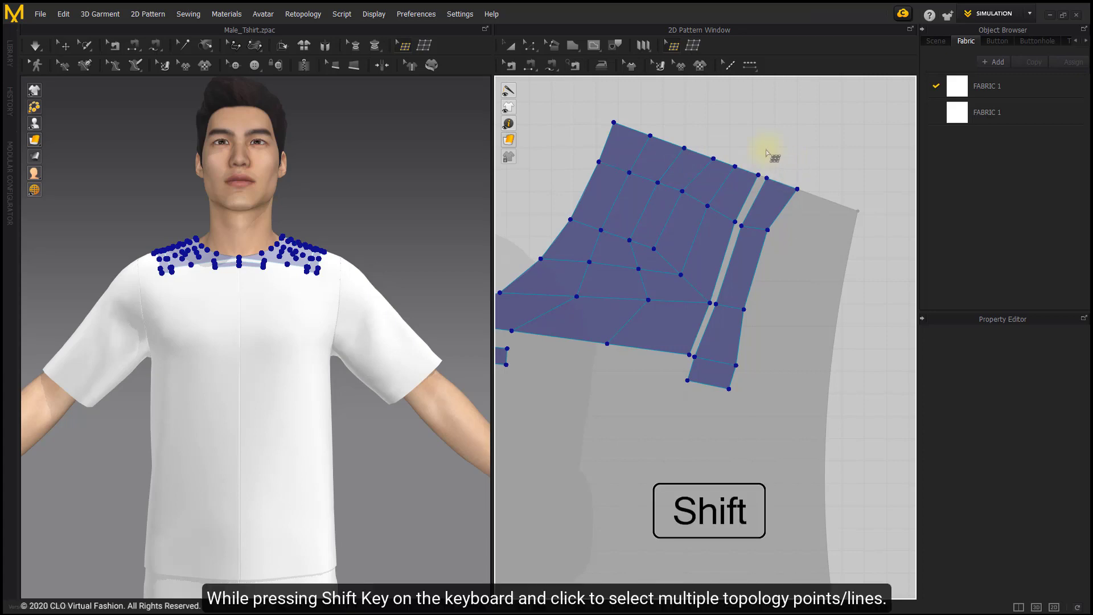
click(612, 126)
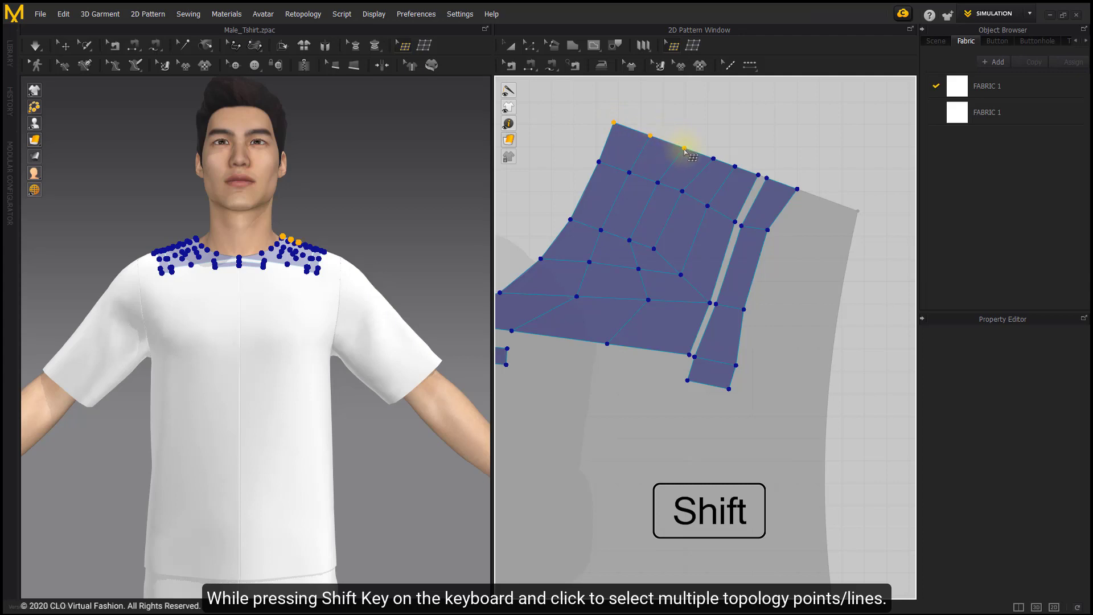
click(660, 157)
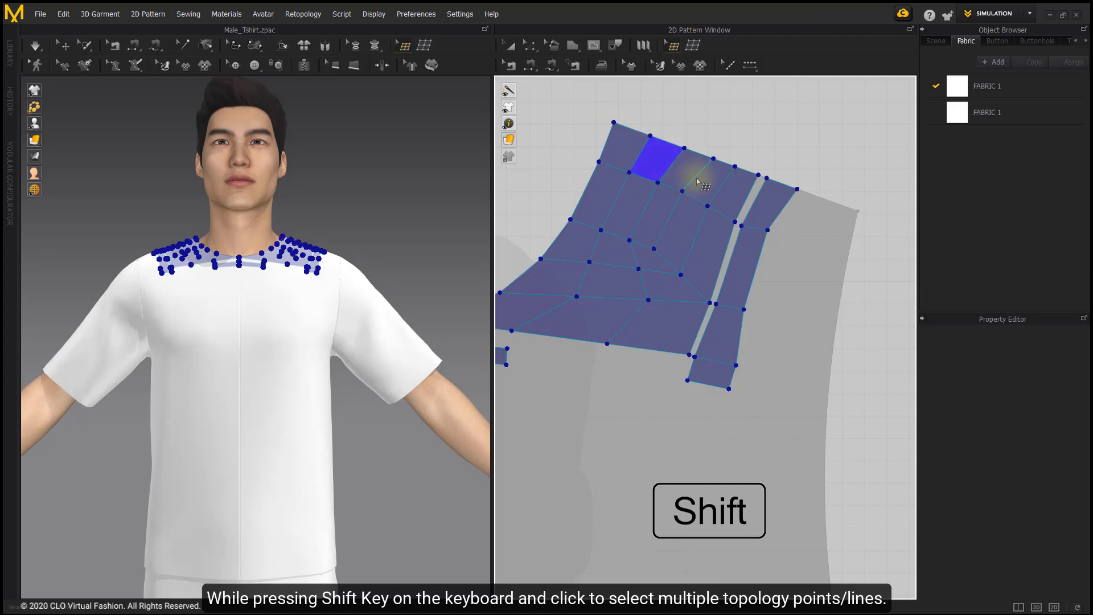
click(624, 150)
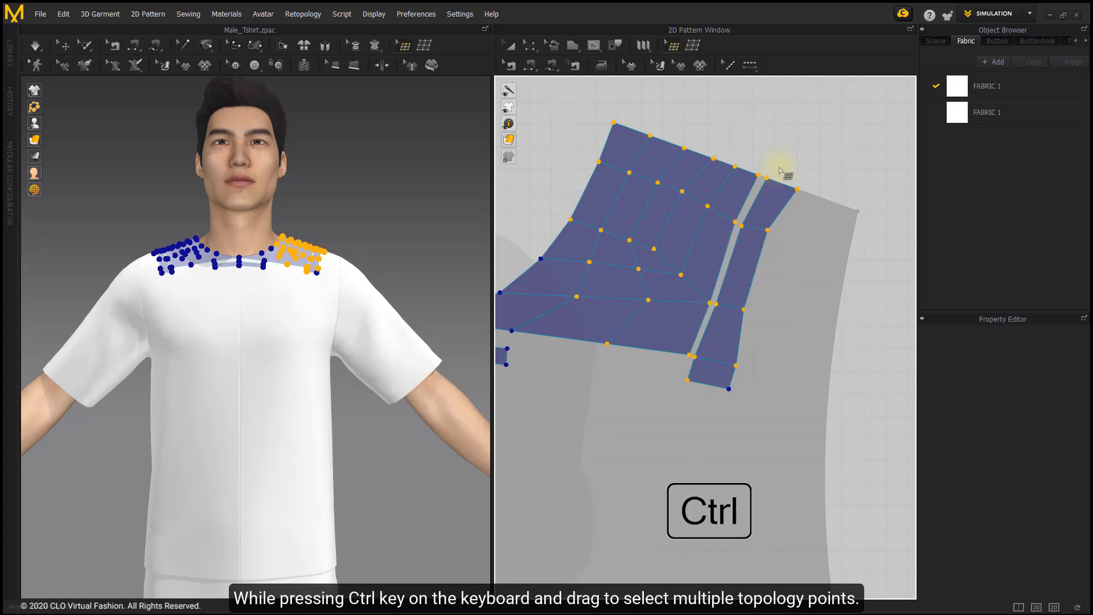
mouse_move(778, 151)
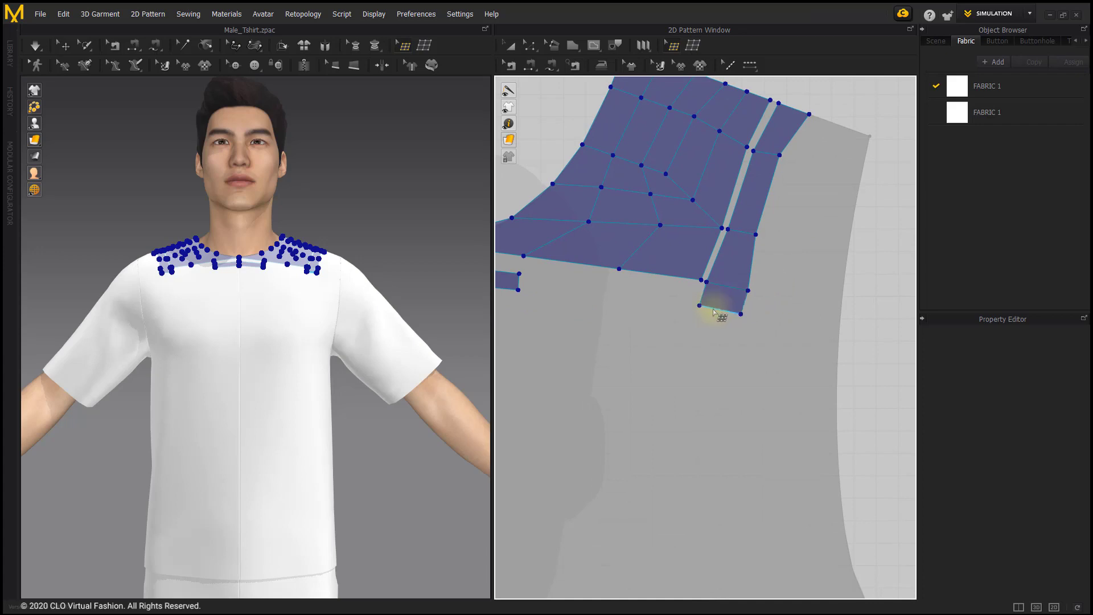
Step: Select a bottom corner point of the narrow shoulder strip
right_click(703, 306)
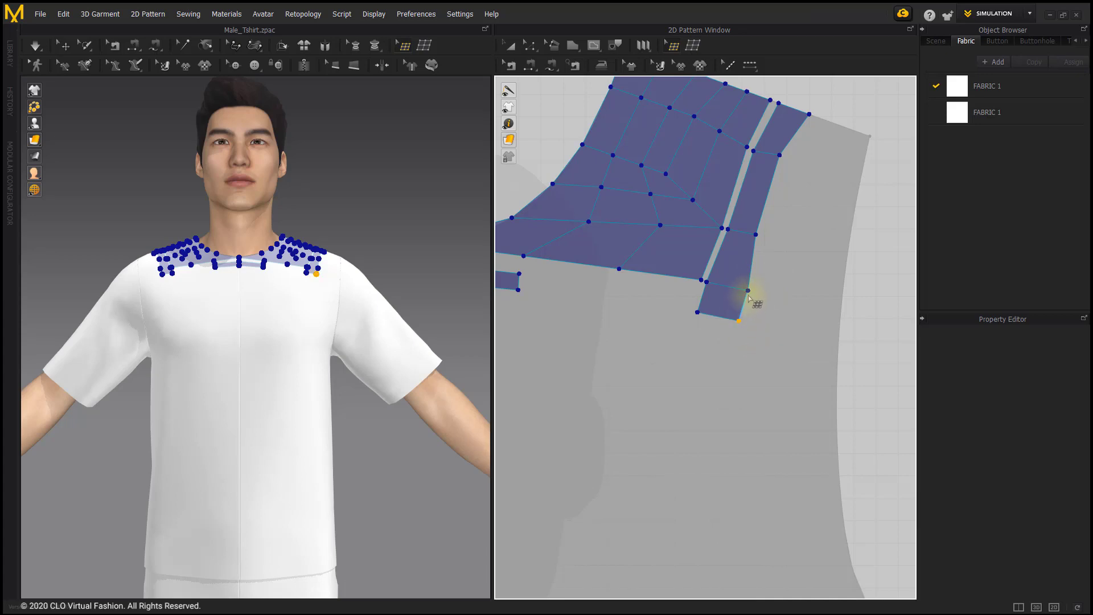
Step: Keep both corner points selected and merge them into one point
right_click(749, 296)
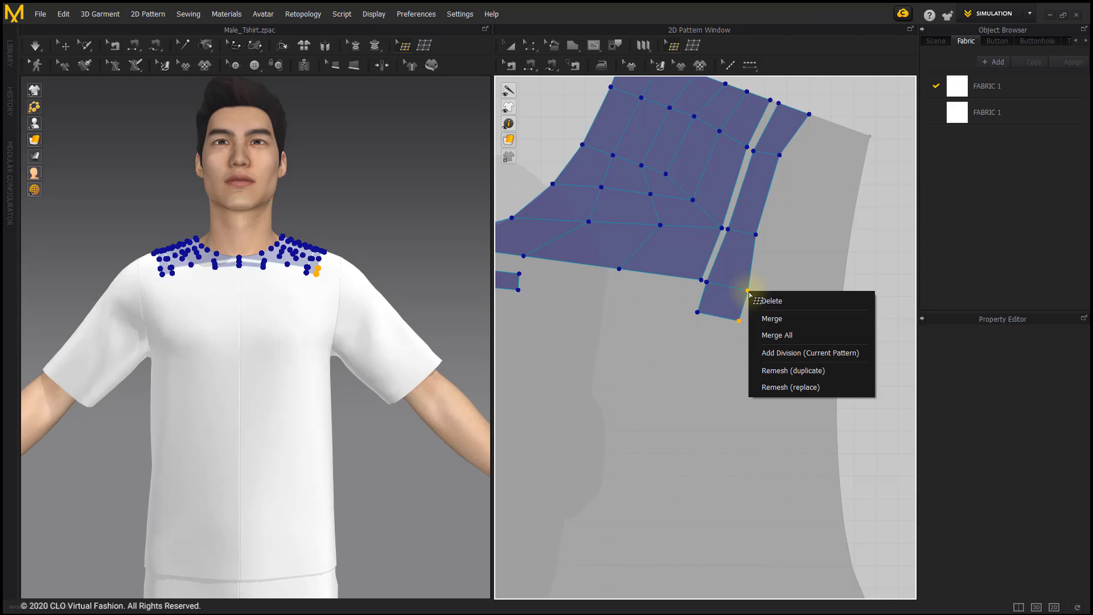
key(shift)
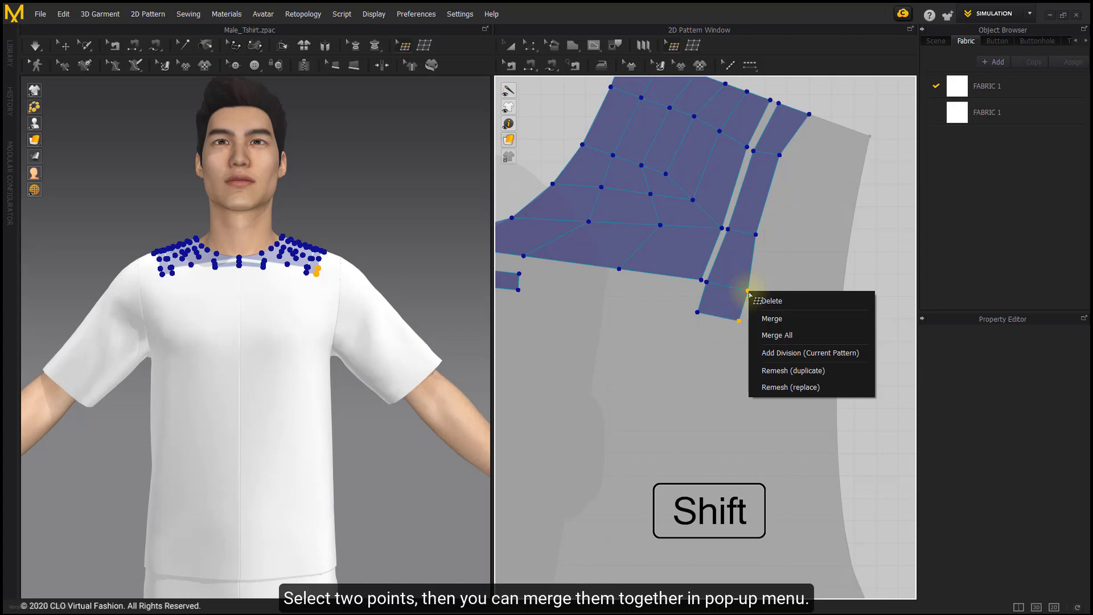
mouse_move(778, 322)
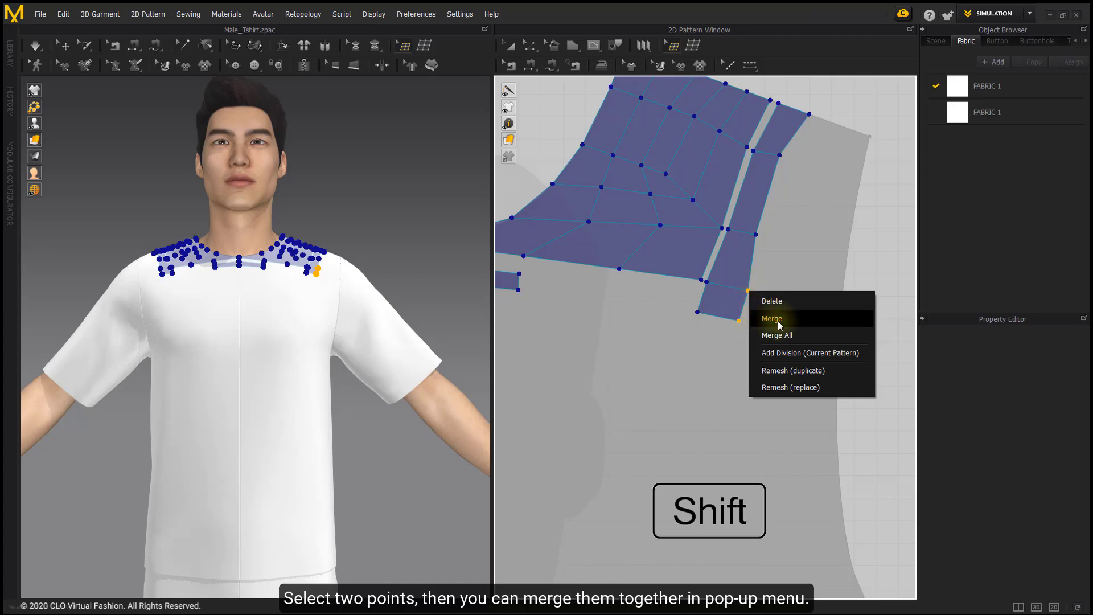
click(771, 318)
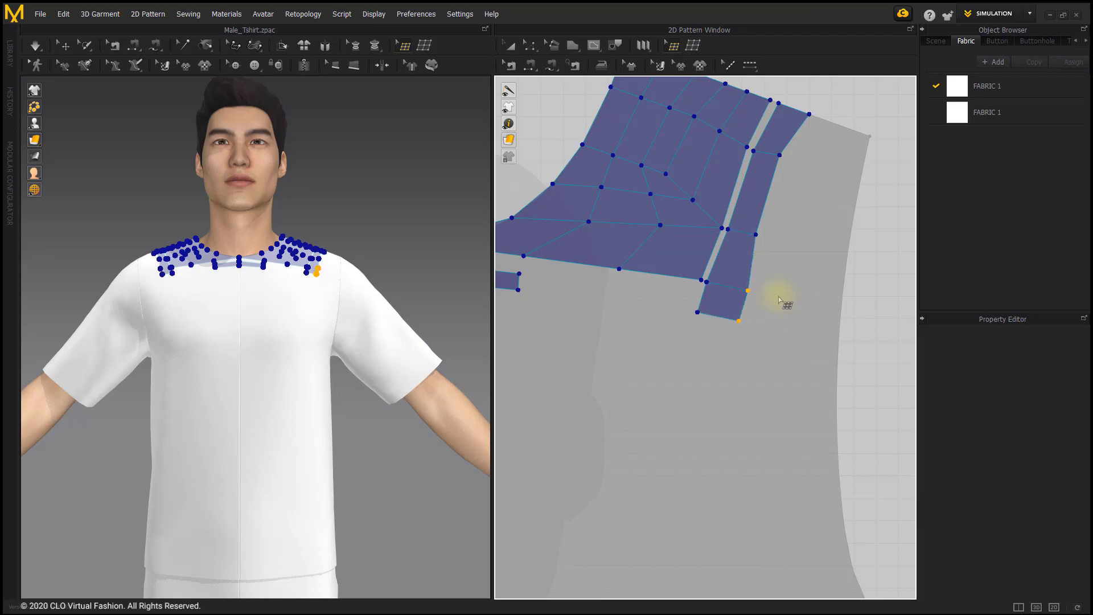
mouse_move(775, 324)
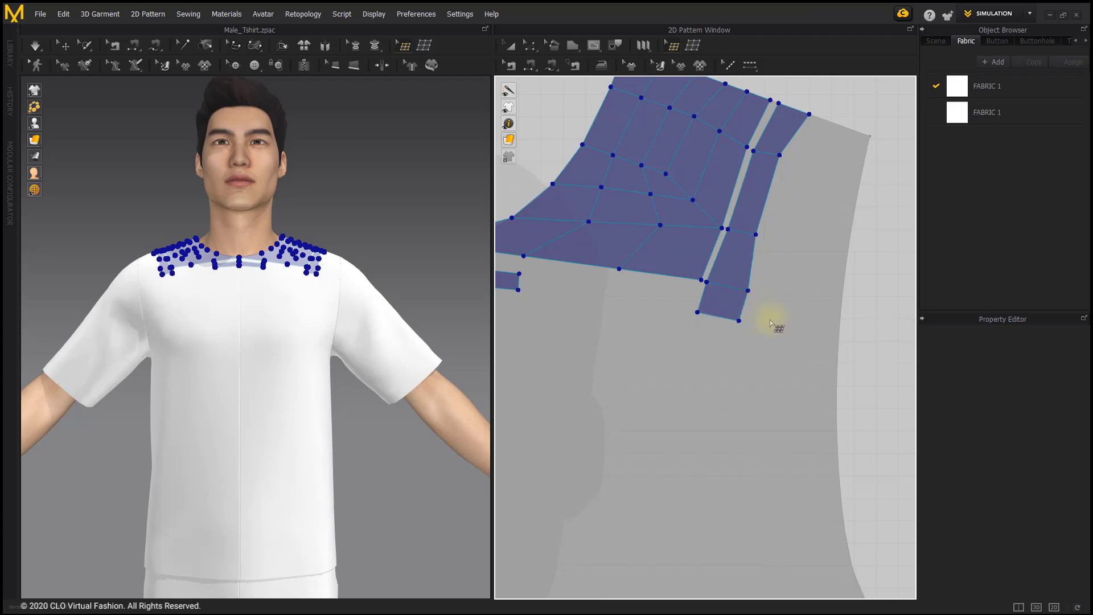
mouse_move(766, 318)
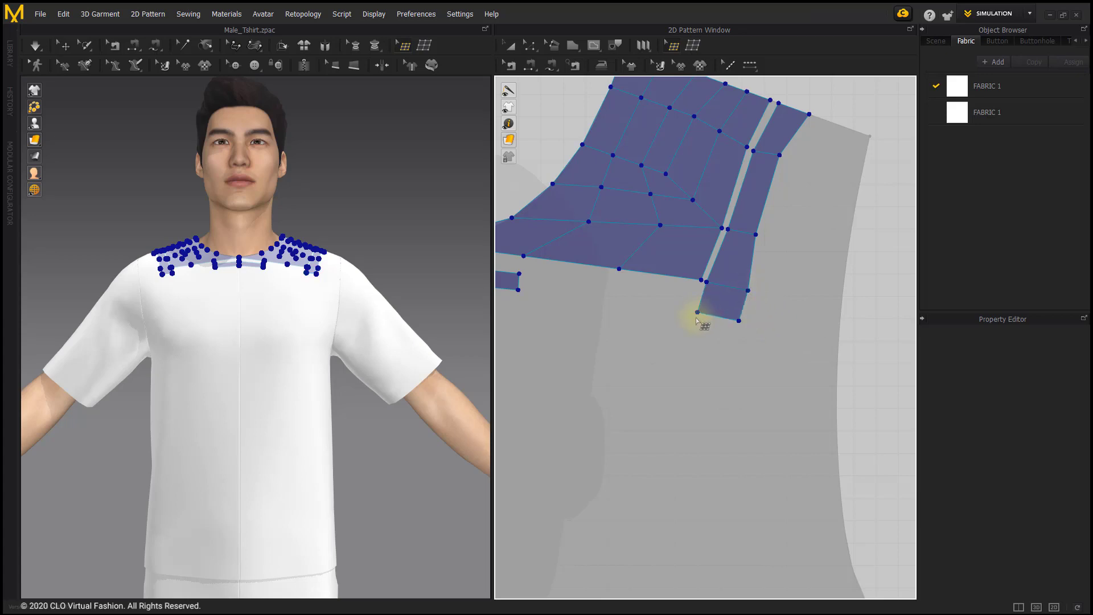
mouse_move(700, 312)
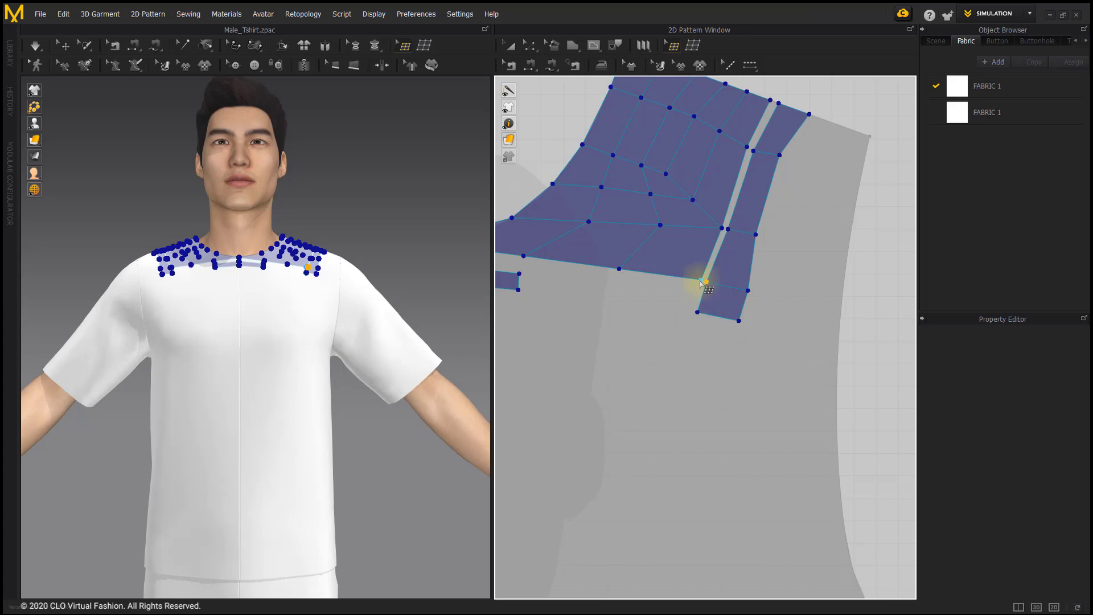
Step: Bring up the retopology actions menu over the shoulder topology faces
right_click(700, 318)
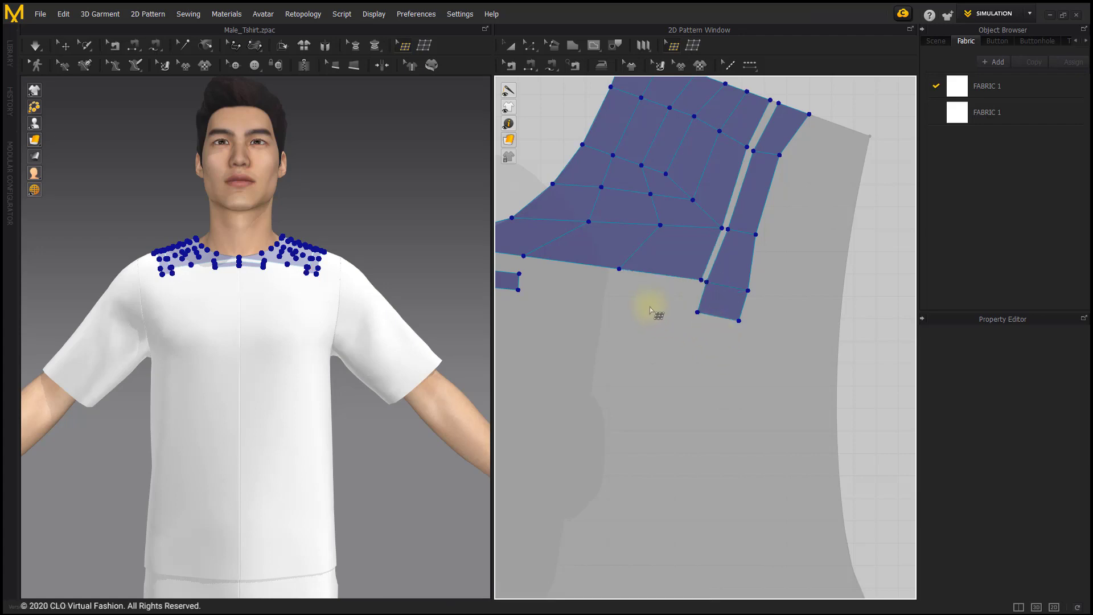
right_click(651, 309)
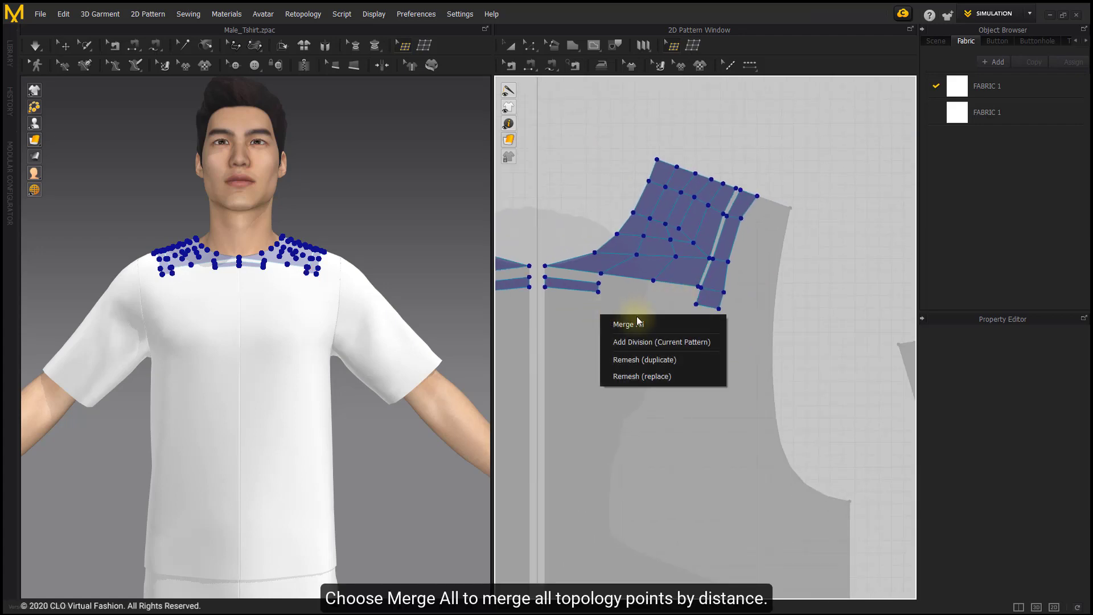
Step: Merge All topology points within a 5 mm length, fusing the narrow strip into the shoulder patch
click(621, 323)
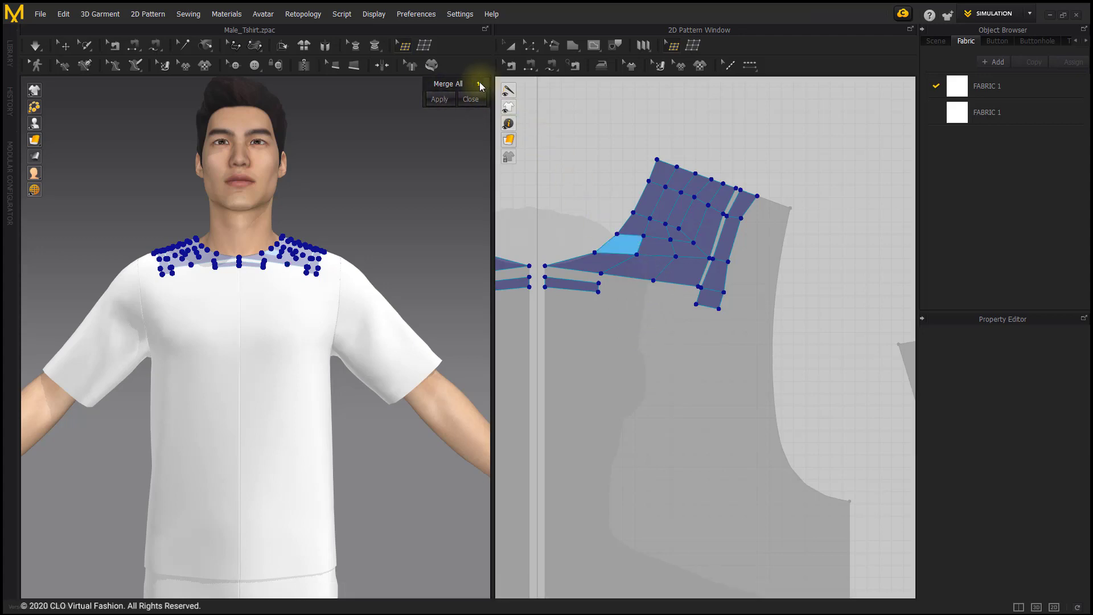
click(479, 85)
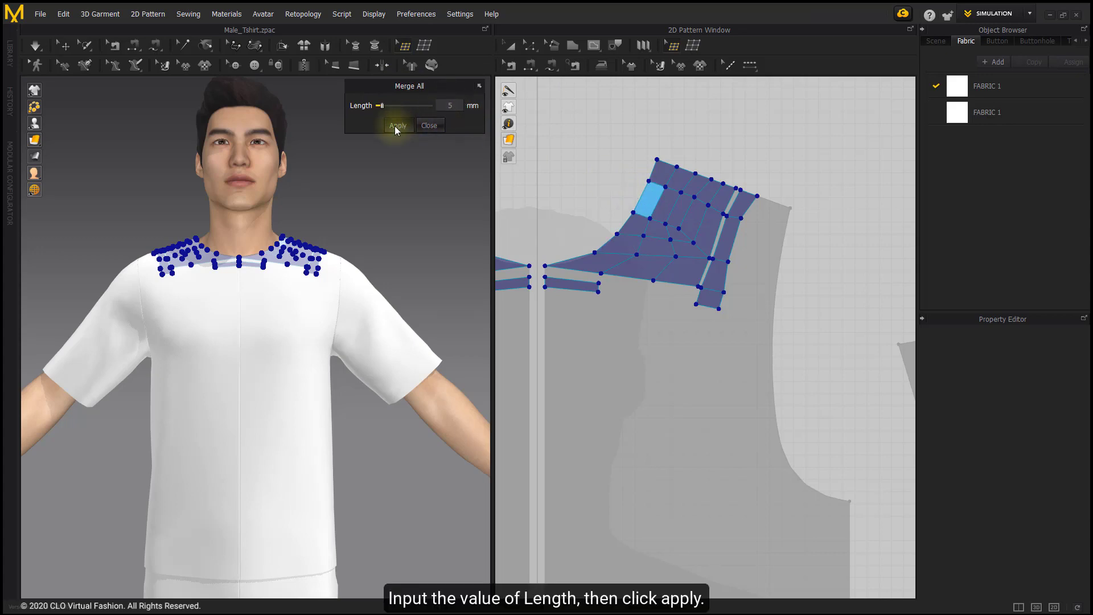
click(397, 125)
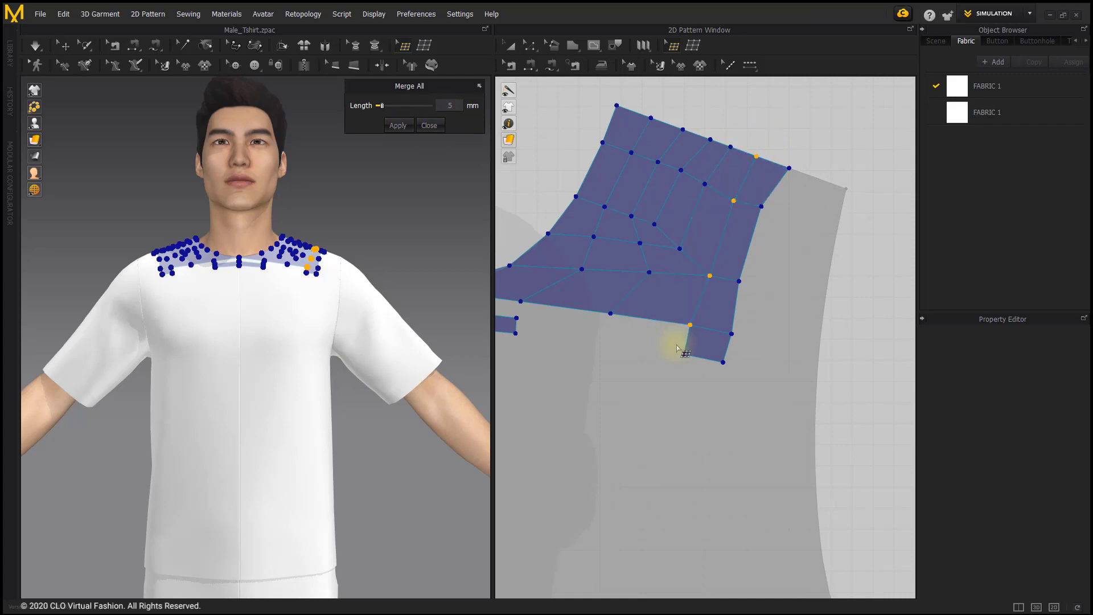
mouse_move(759, 125)
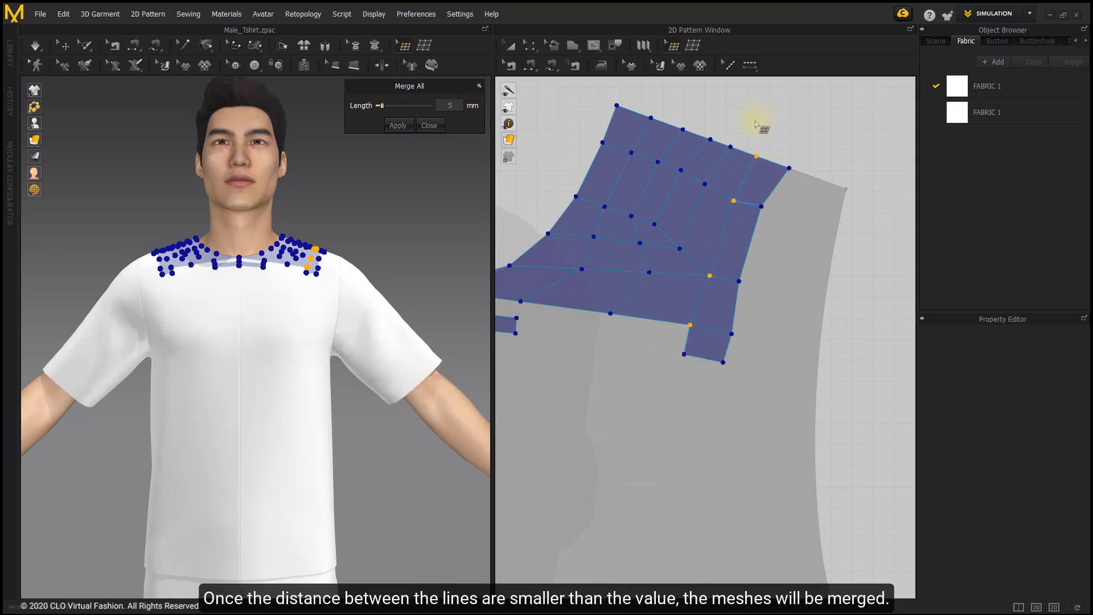
mouse_move(412, 150)
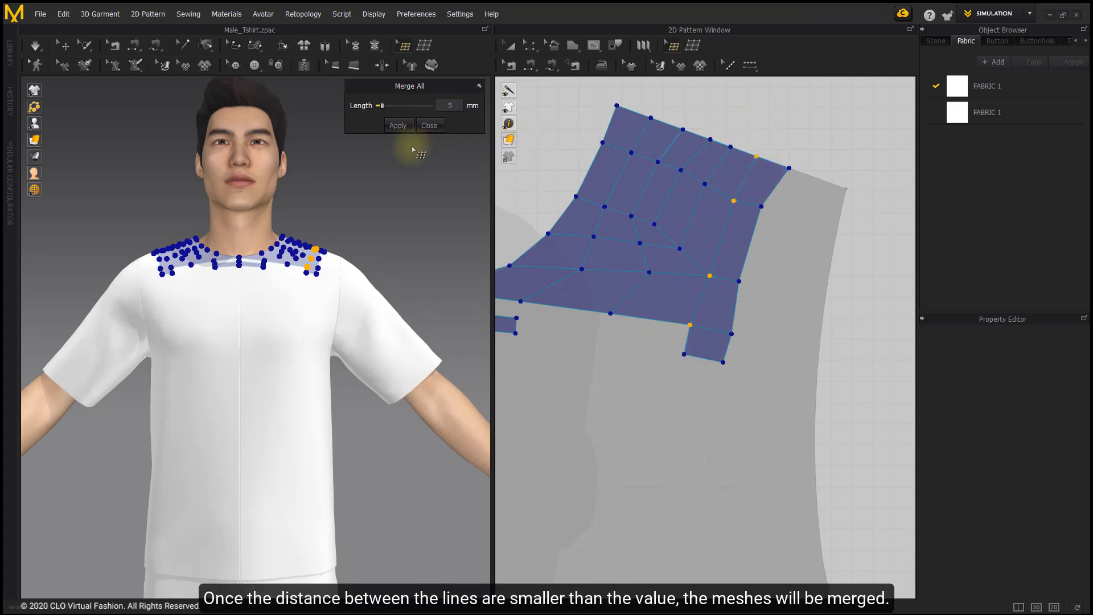
click(429, 125)
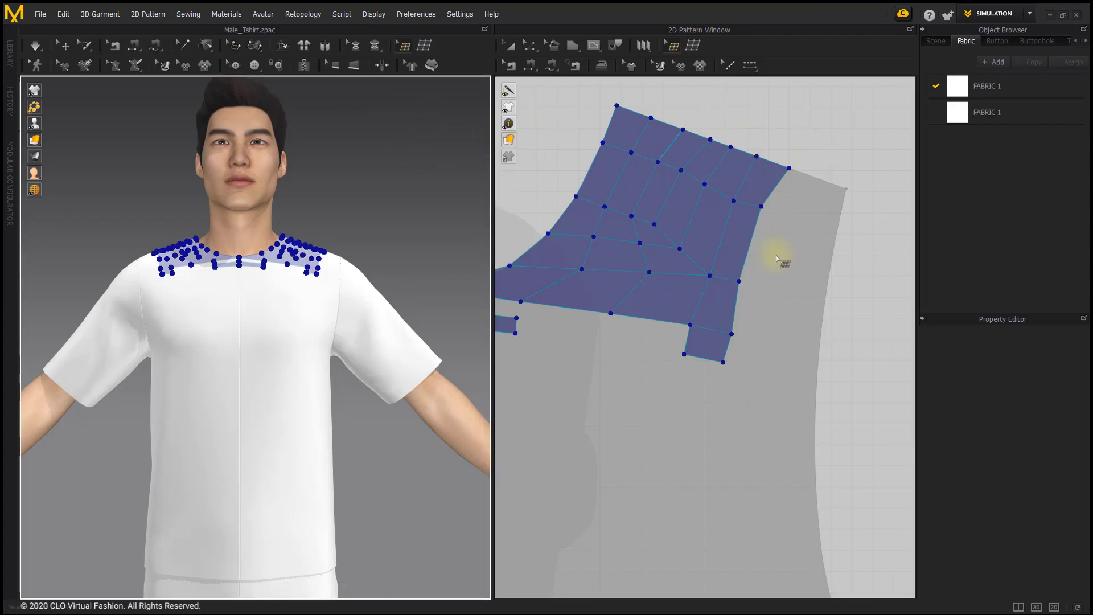
Step: Apply Add Division to the current shoulder pattern's topology faces
right_click(595, 310)
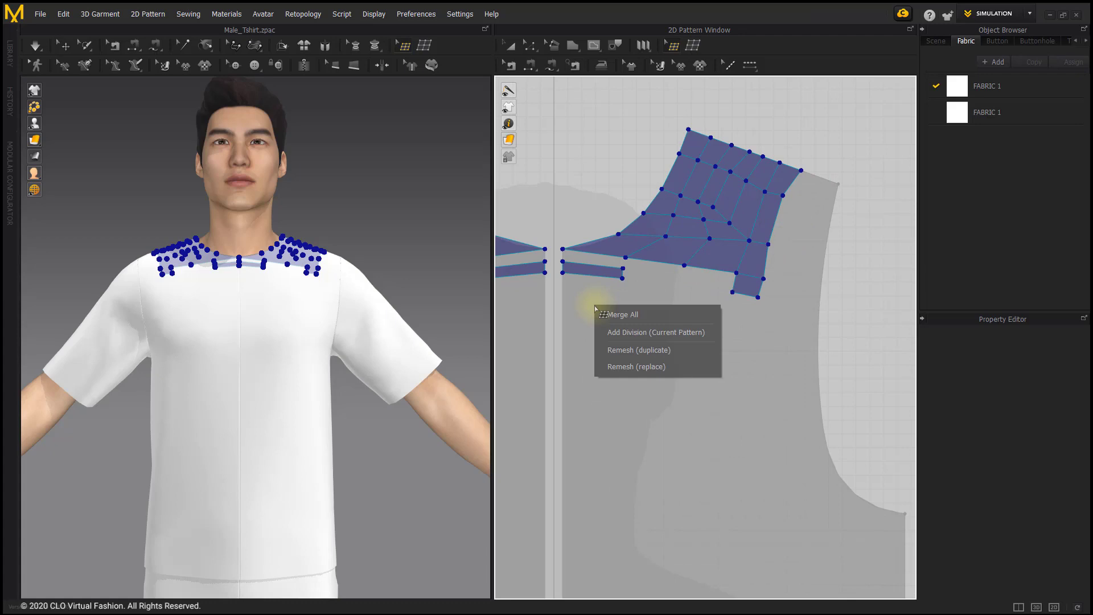
mouse_move(682, 337)
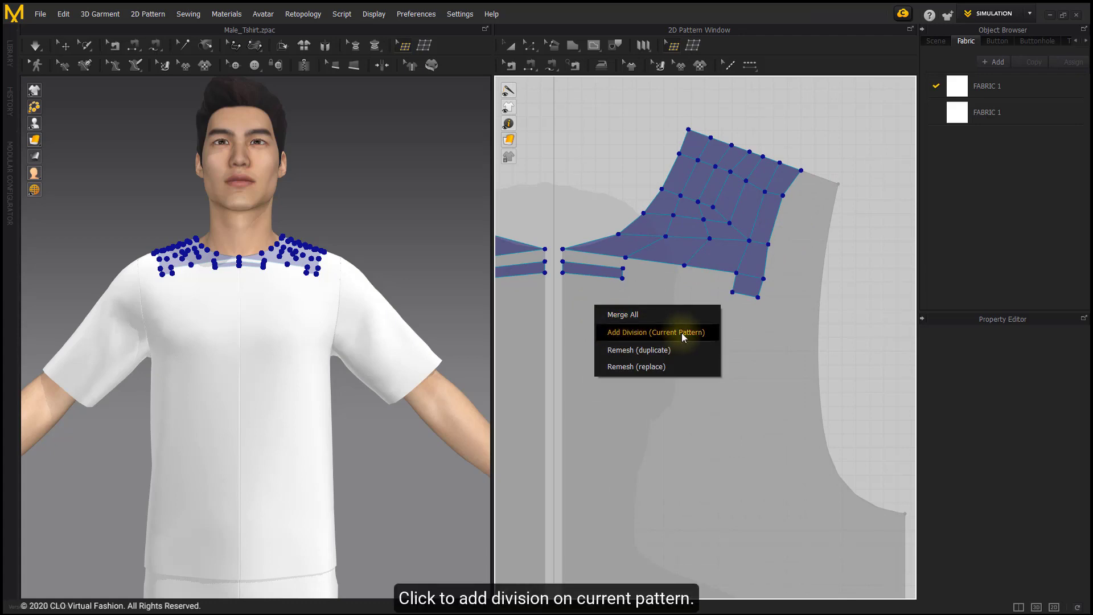
click(654, 331)
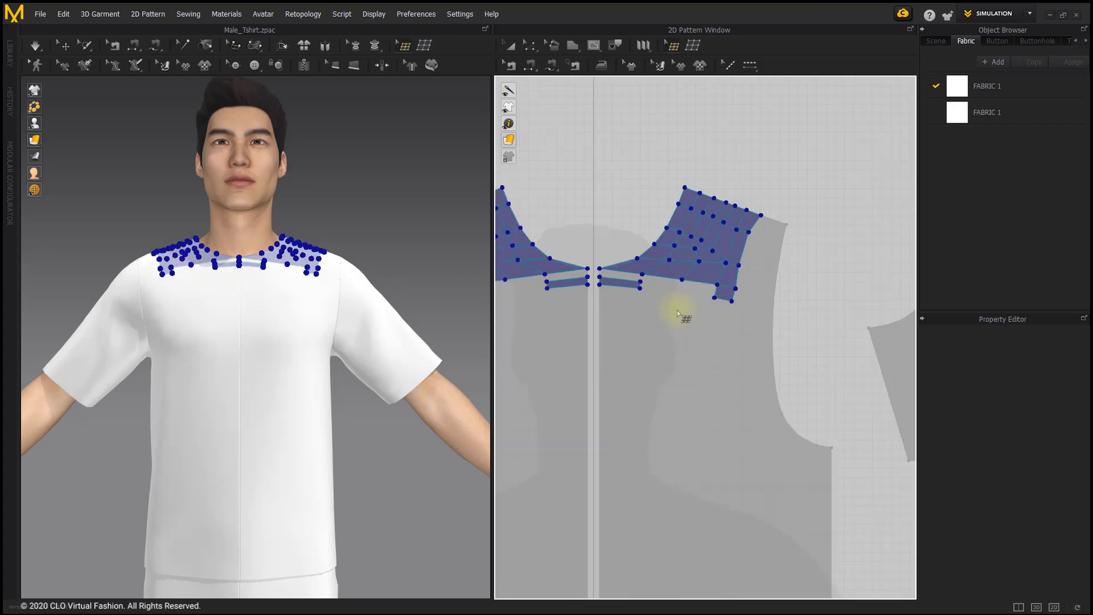
Step: Apply Add All Division to subdivide topology faces on every pattern
right_click(679, 316)
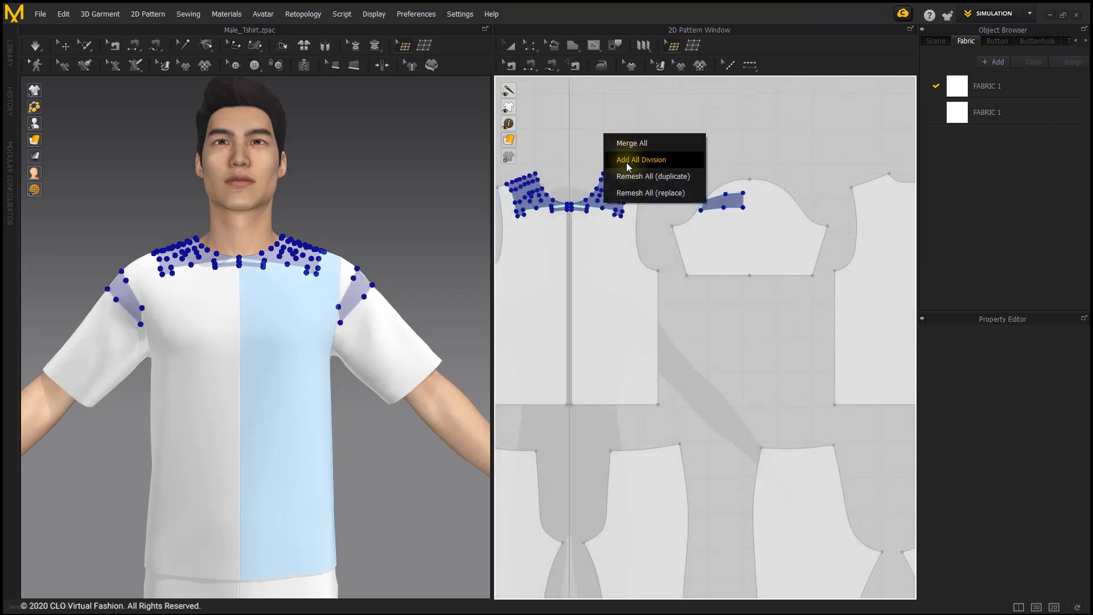
click(640, 160)
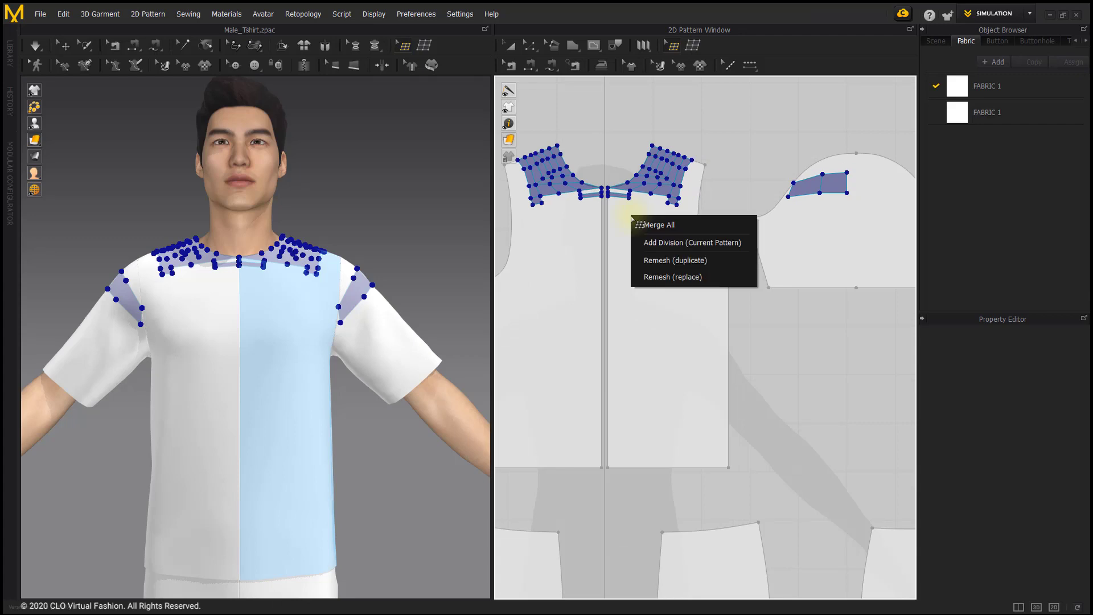
mouse_move(691, 242)
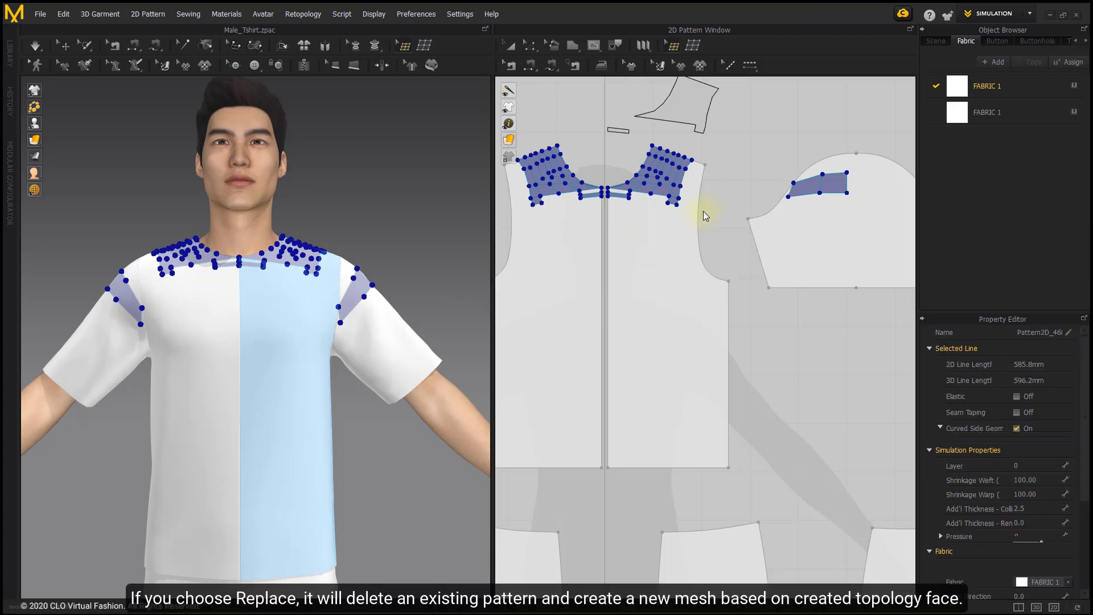
Step: Try Remesh (replace) on the front pattern, undo it, and return to the Retopology tool
click(507, 46)
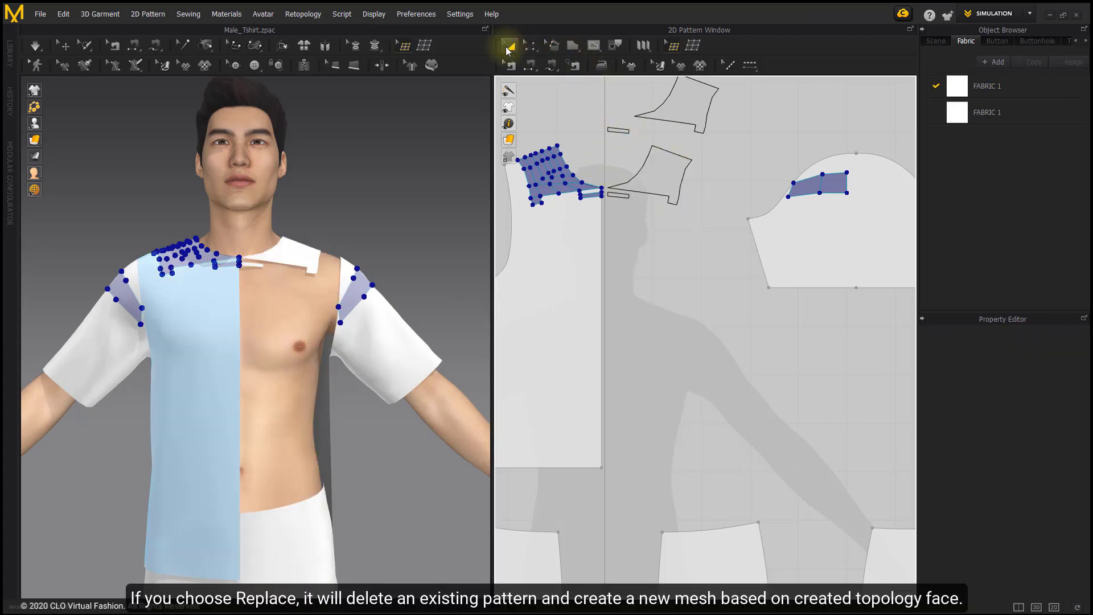
click(507, 45)
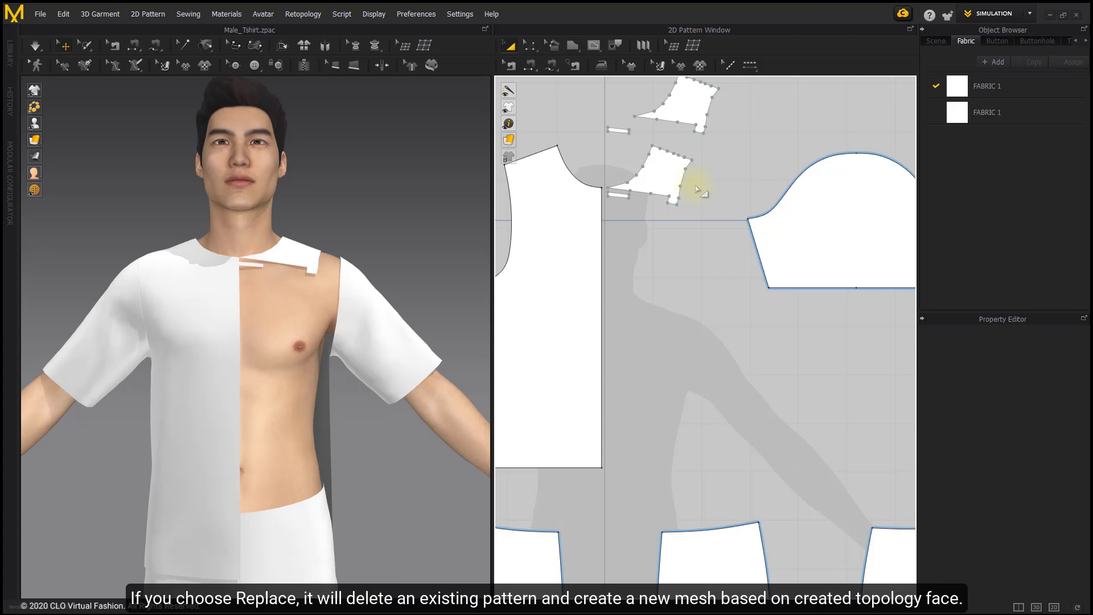
click(671, 45)
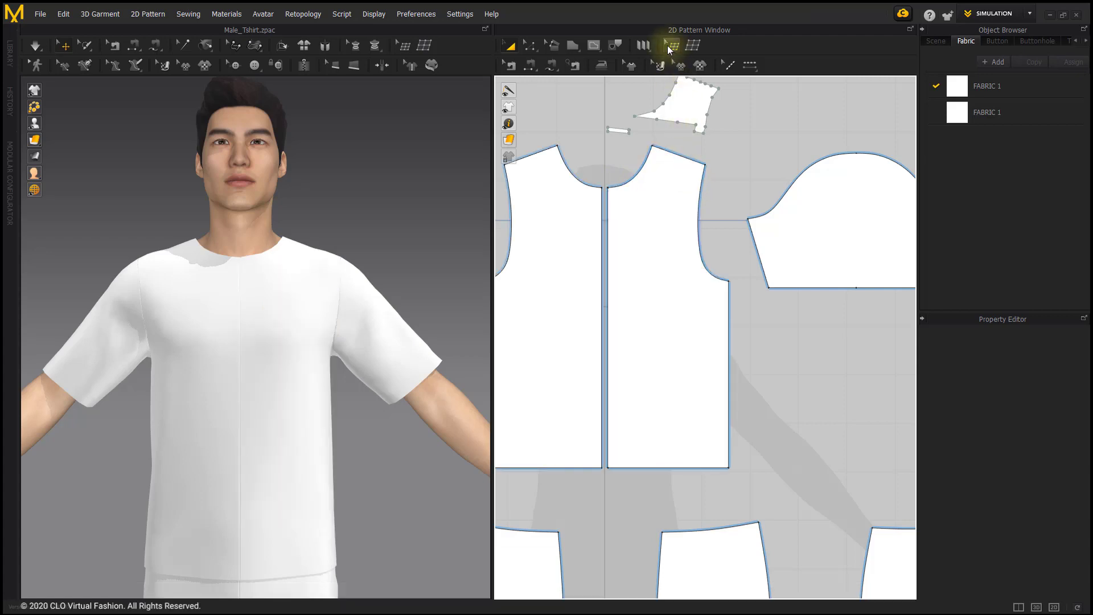
click(669, 45)
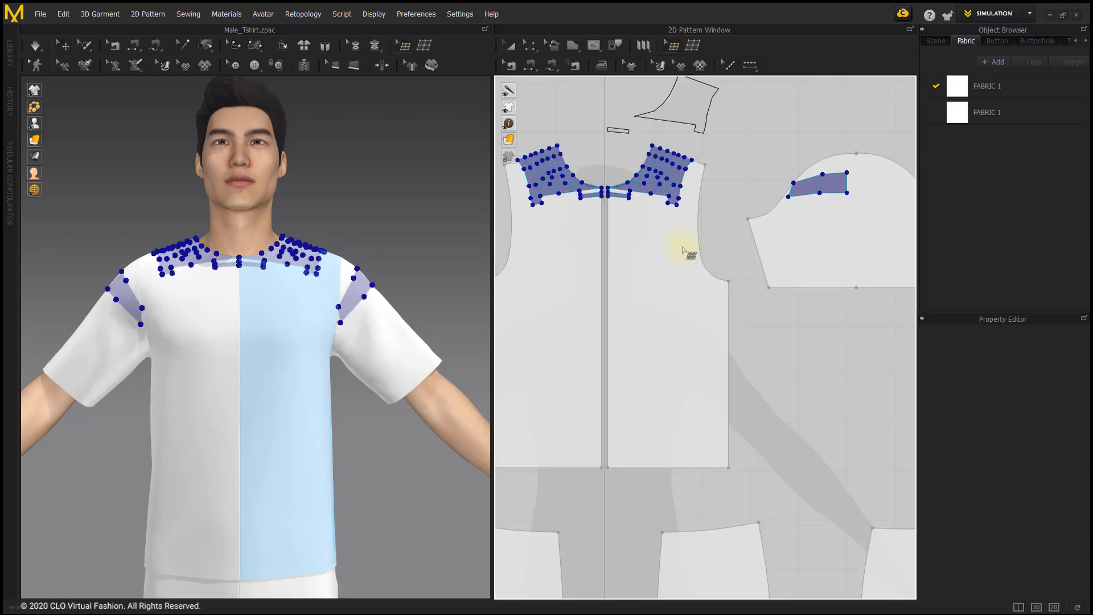
mouse_move(745, 138)
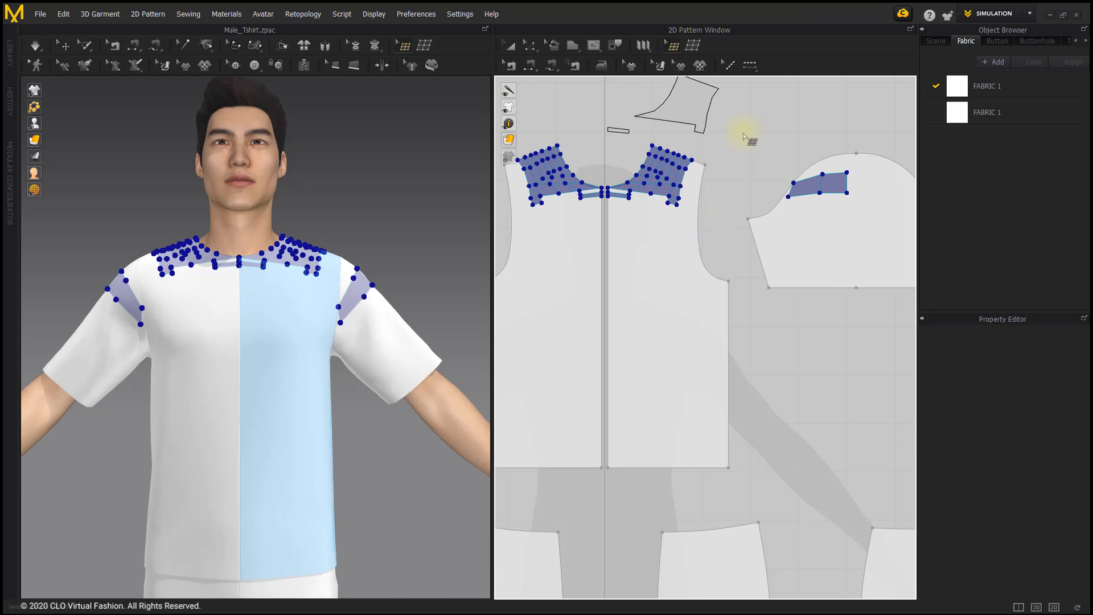
Step: Bring up the background retopology menu with the Remesh All options
right_click(746, 138)
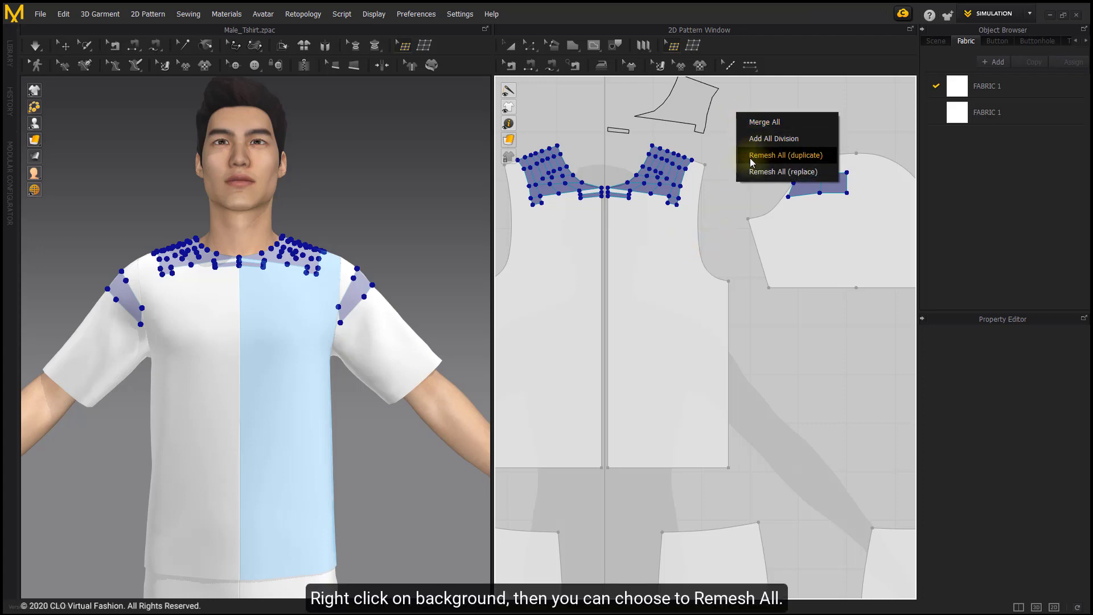
mouse_move(801, 175)
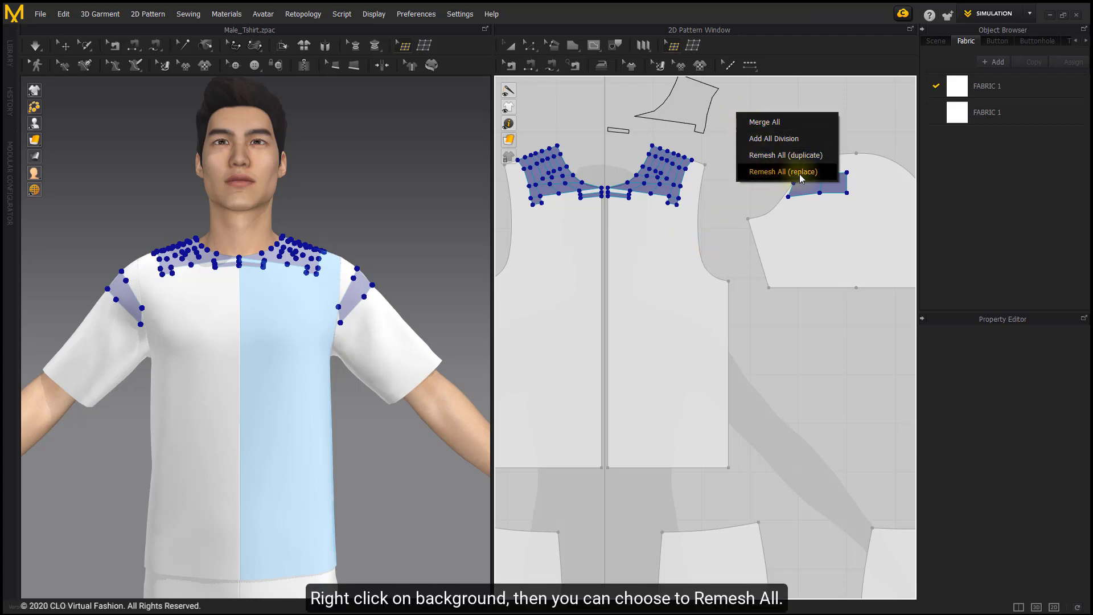
mouse_move(766, 91)
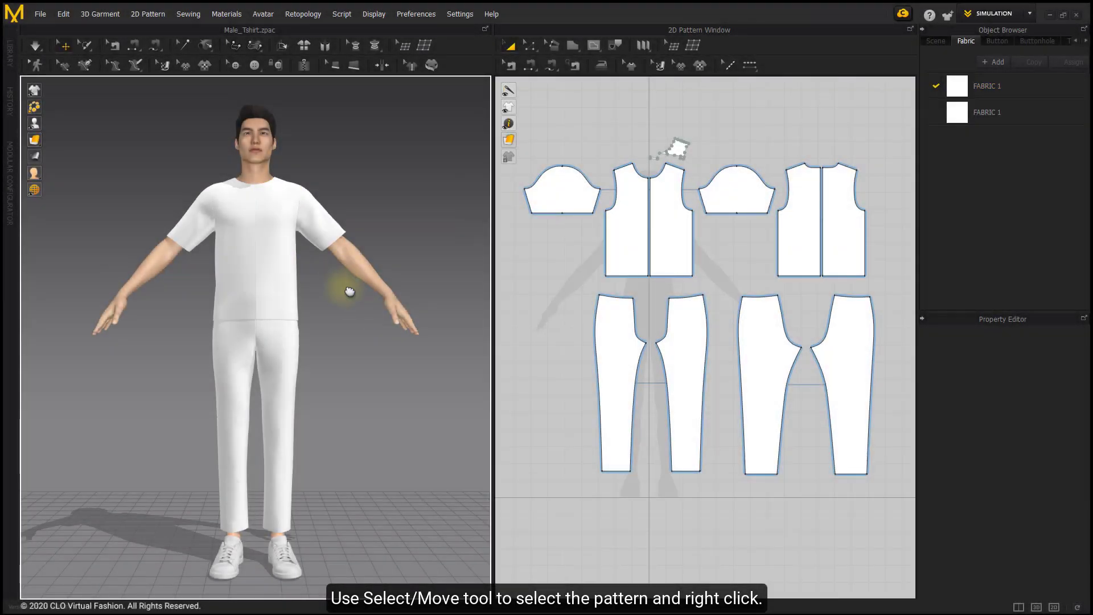
Step: Remesh the selected front T-shirt pattern with a Polygon Count of 1000
click(666, 203)
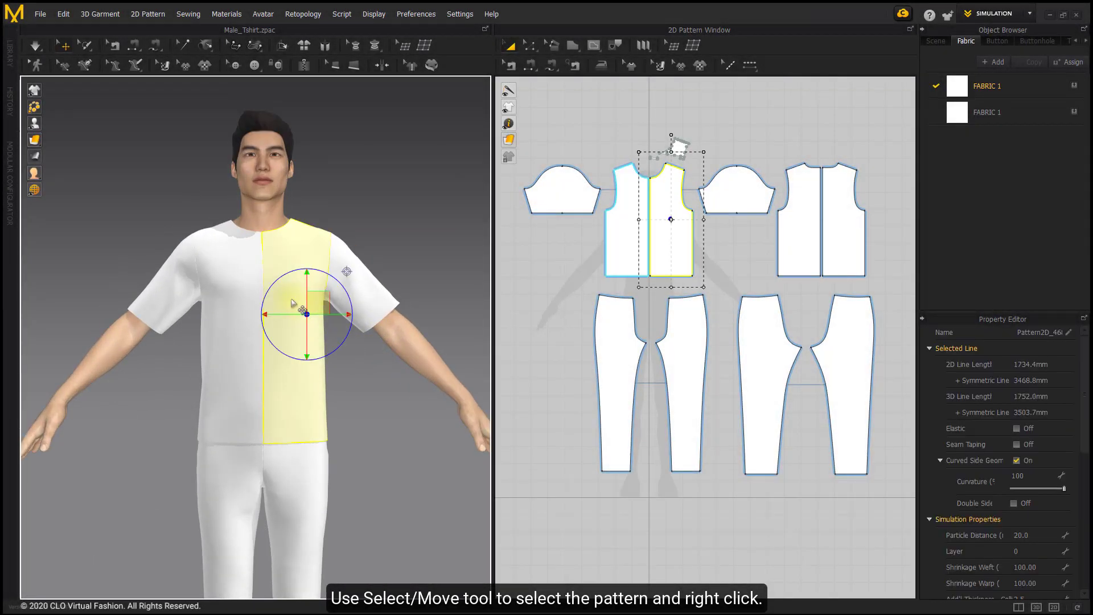
right_click(292, 299)
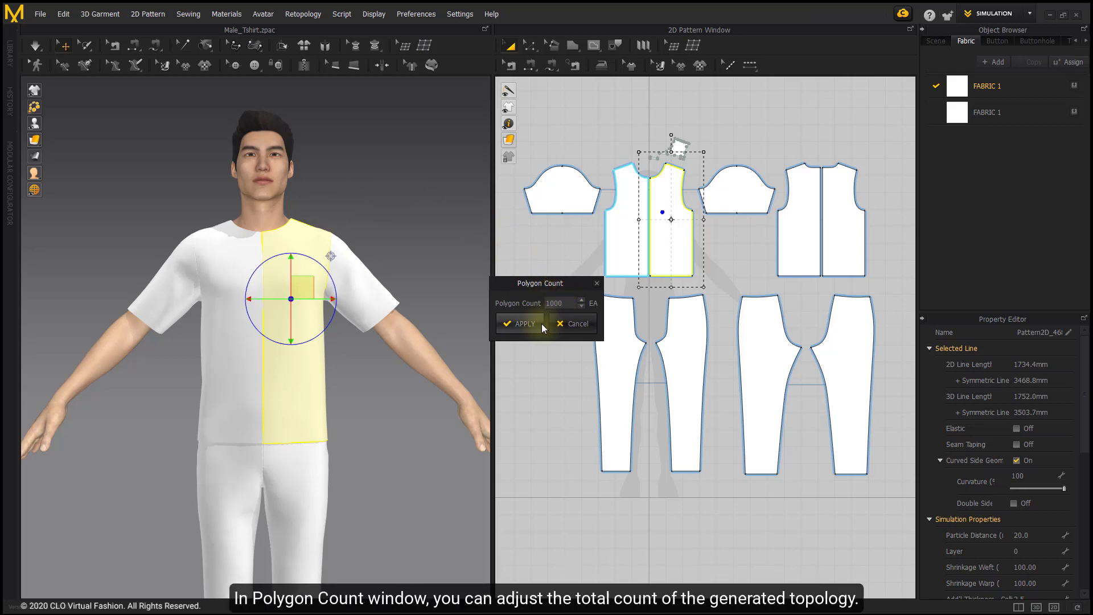
click(524, 323)
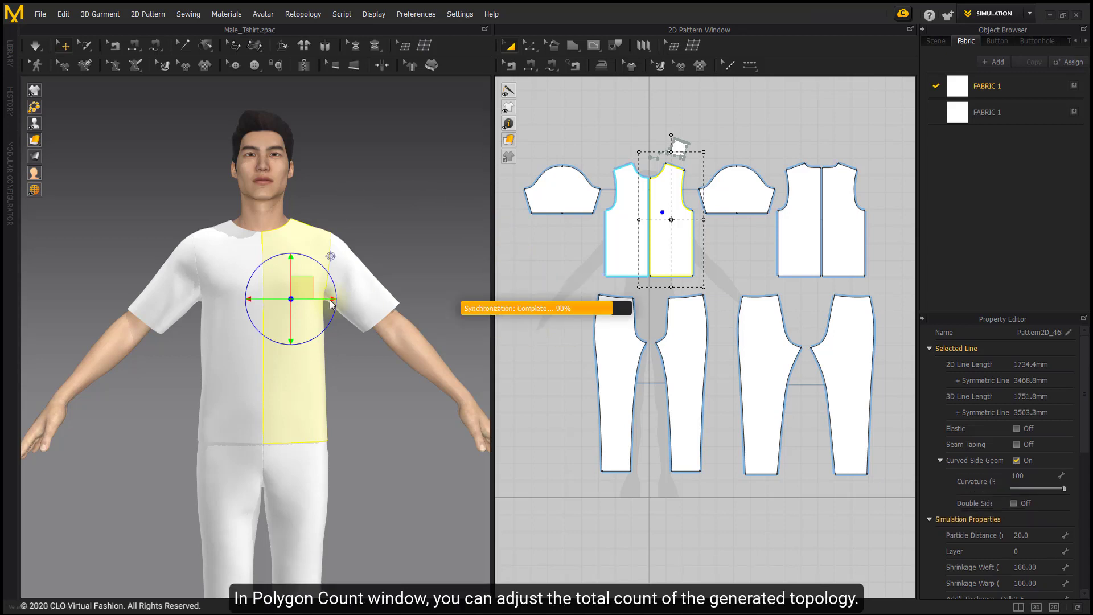